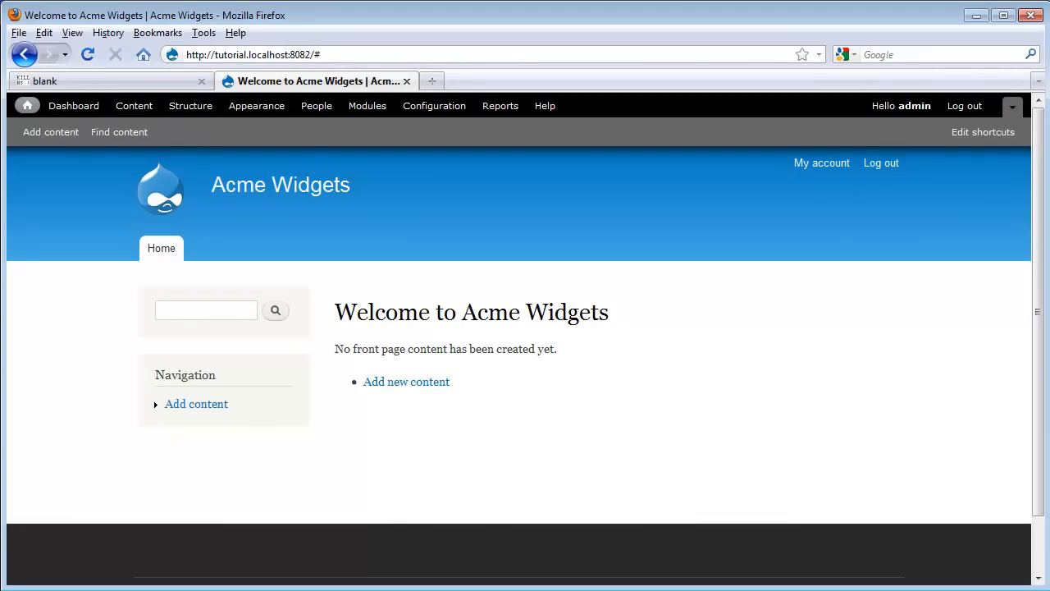
{"action": "mouse_move", "coordinate": [709, 232]}
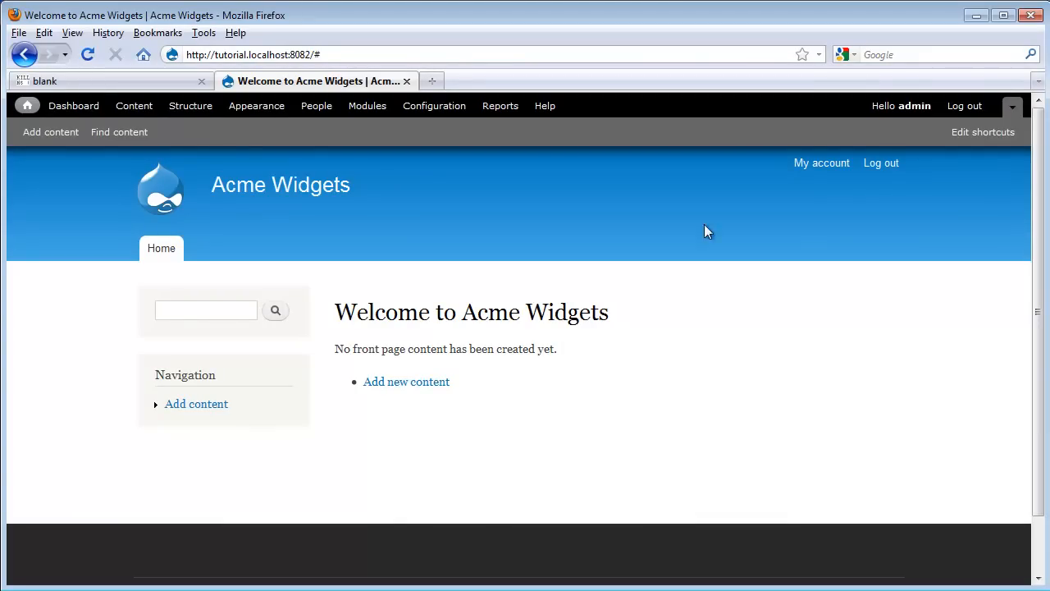
Show the Add content choices, briefly visiting the Content list in between
{"action": "left_click", "coordinate": [49, 132]}
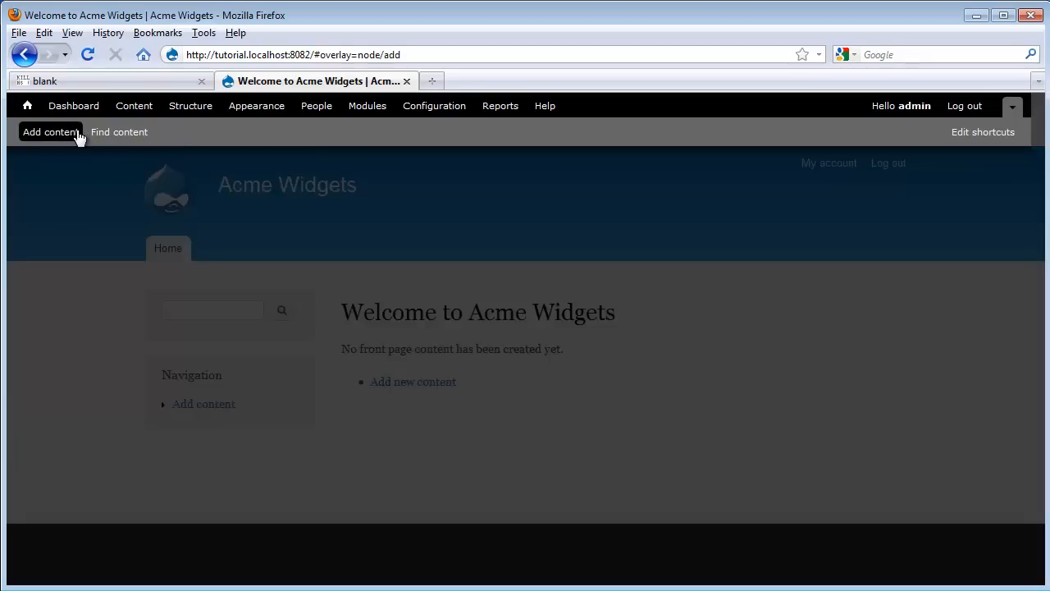
{"action": "left_click", "coordinate": [49, 132]}
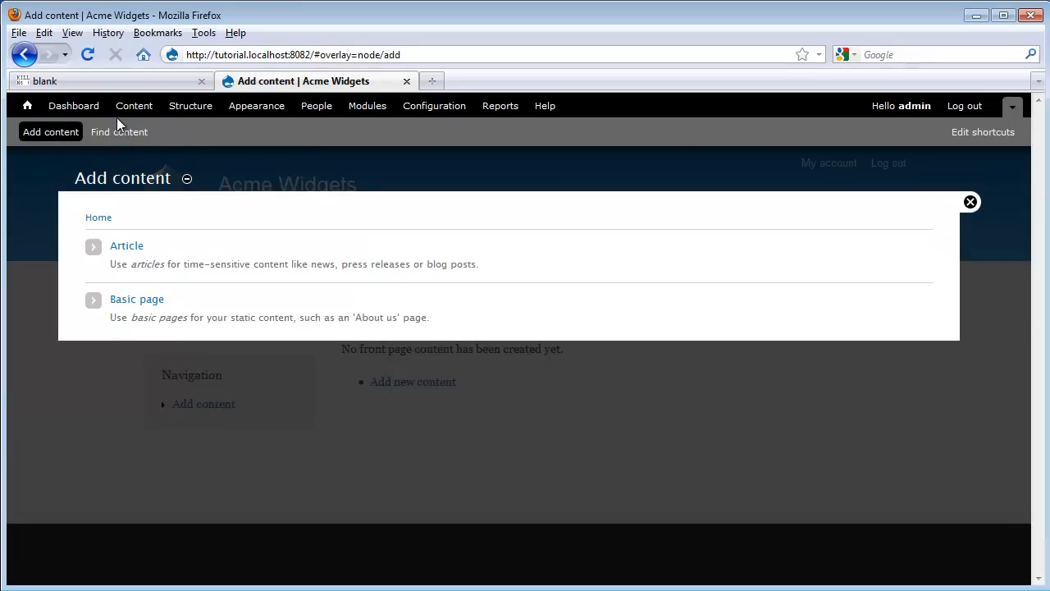
{"action": "left_click", "coordinate": [118, 131]}
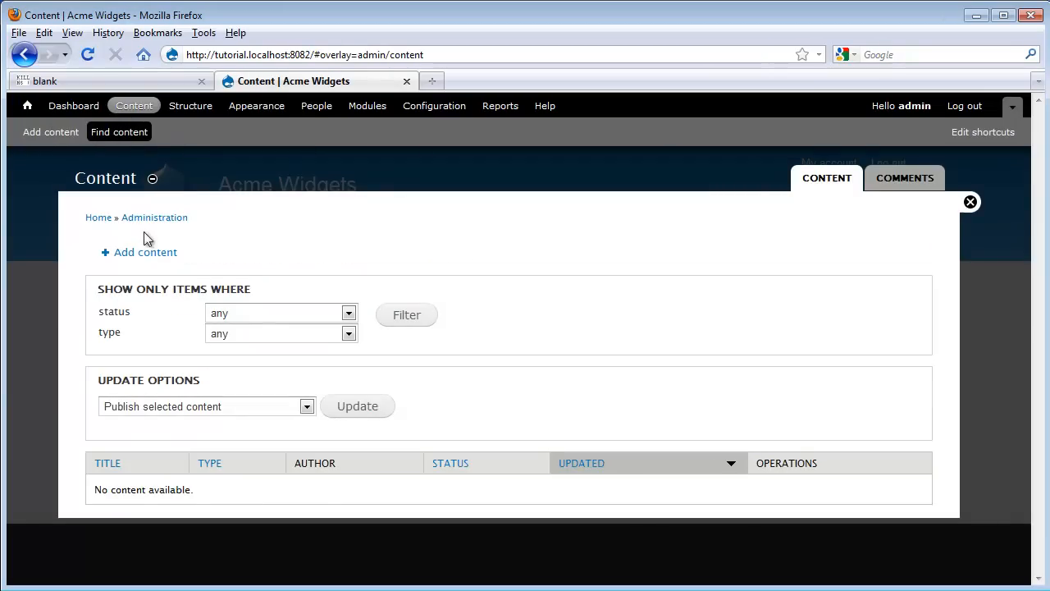
{"action": "left_click", "coordinate": [144, 252]}
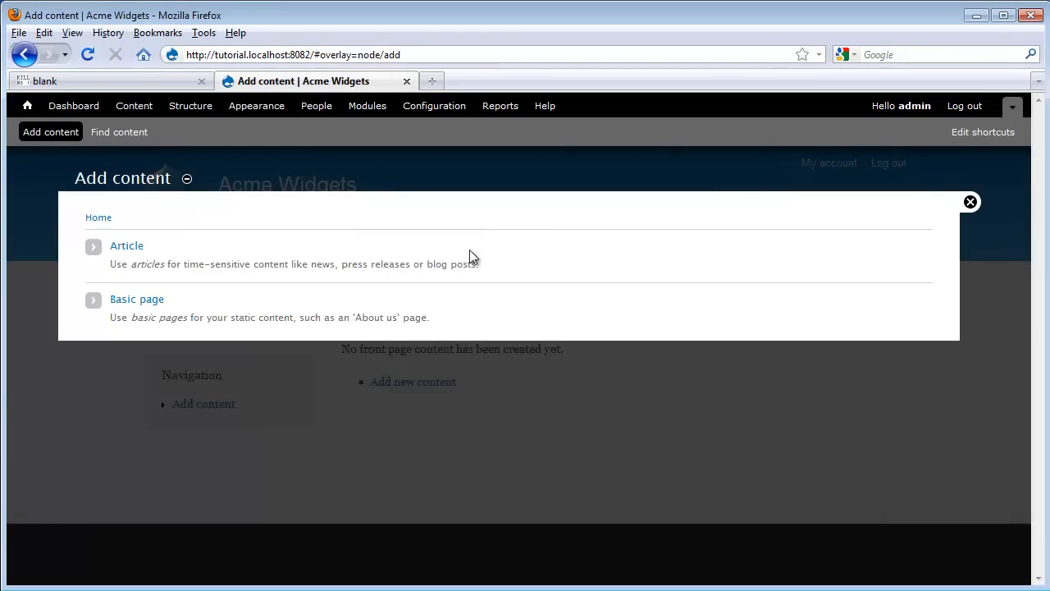
{"action": "mouse_move", "coordinate": [261, 324]}
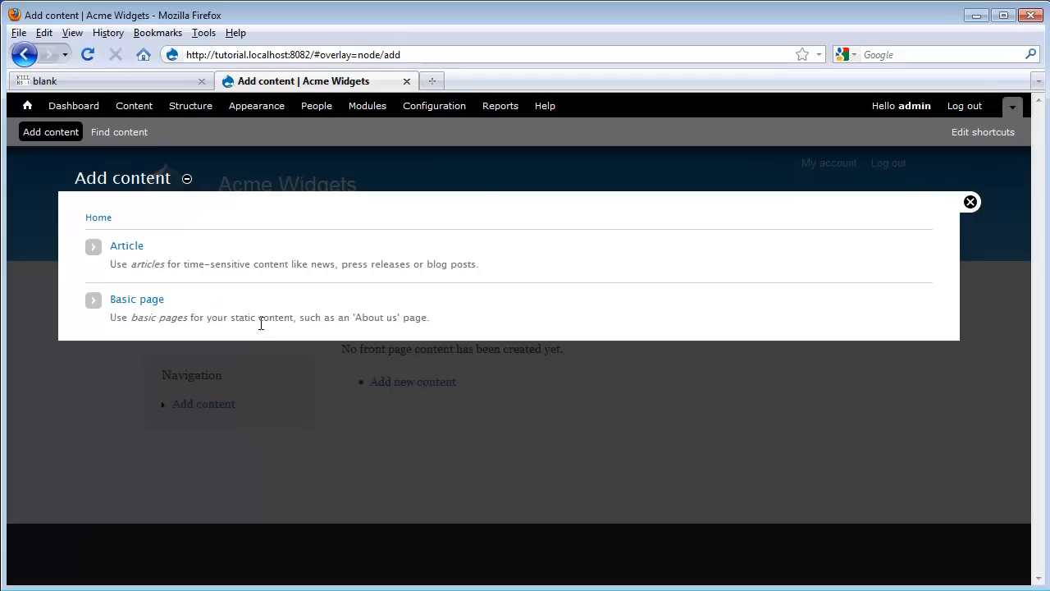
{"action": "mouse_move", "coordinate": [243, 292]}
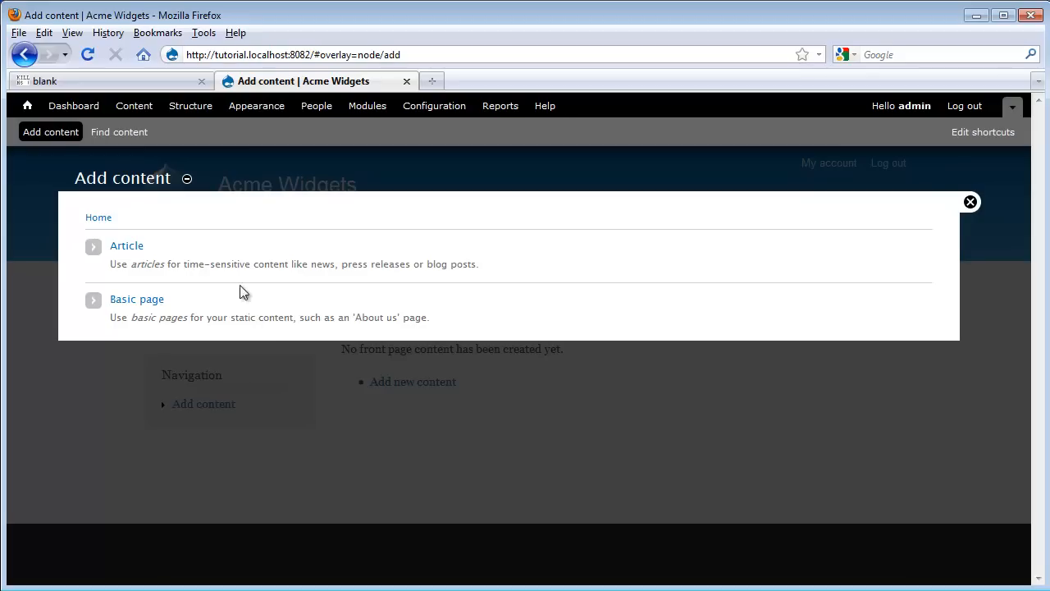
{"action": "mouse_move", "coordinate": [222, 253]}
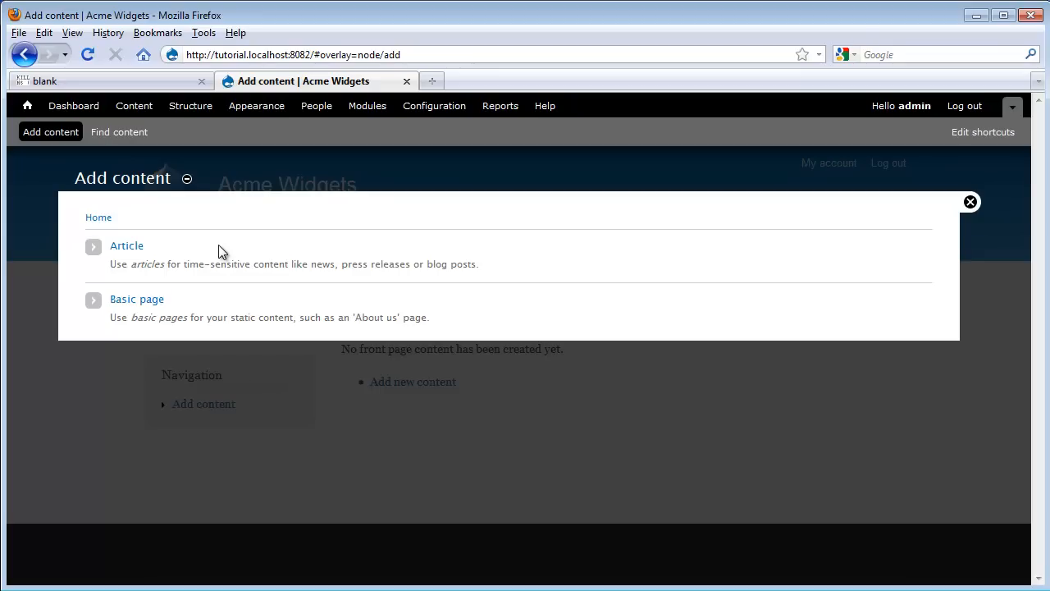
{"action": "mouse_move", "coordinate": [179, 318]}
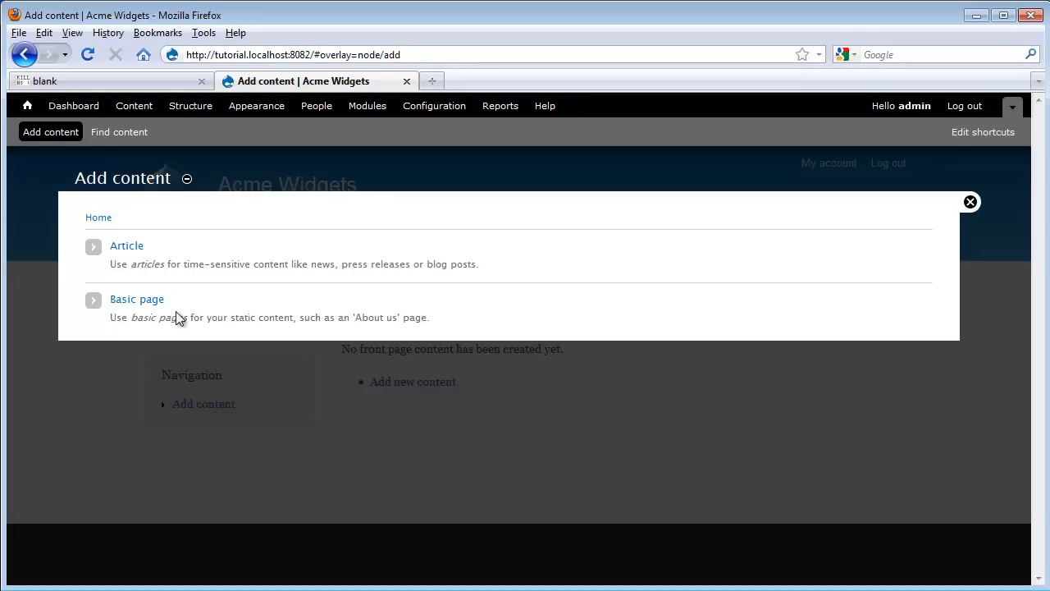
Start a Basic page titled 'About us' with two body paragraphs about Acme Corporation
{"action": "left_click", "coordinate": [137, 298]}
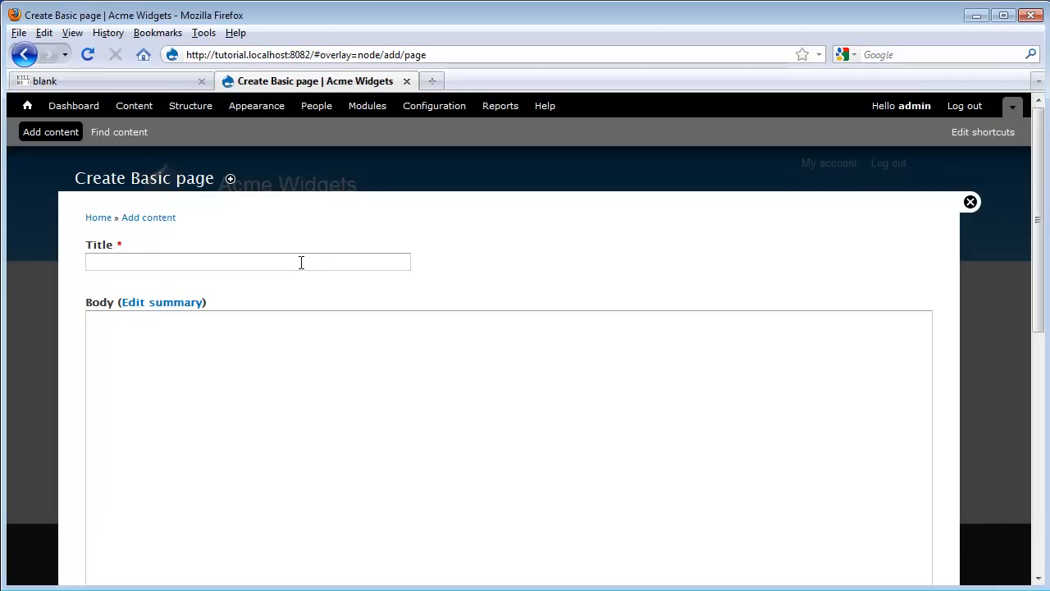
{"action": "mouse_move", "coordinate": [570, 276]}
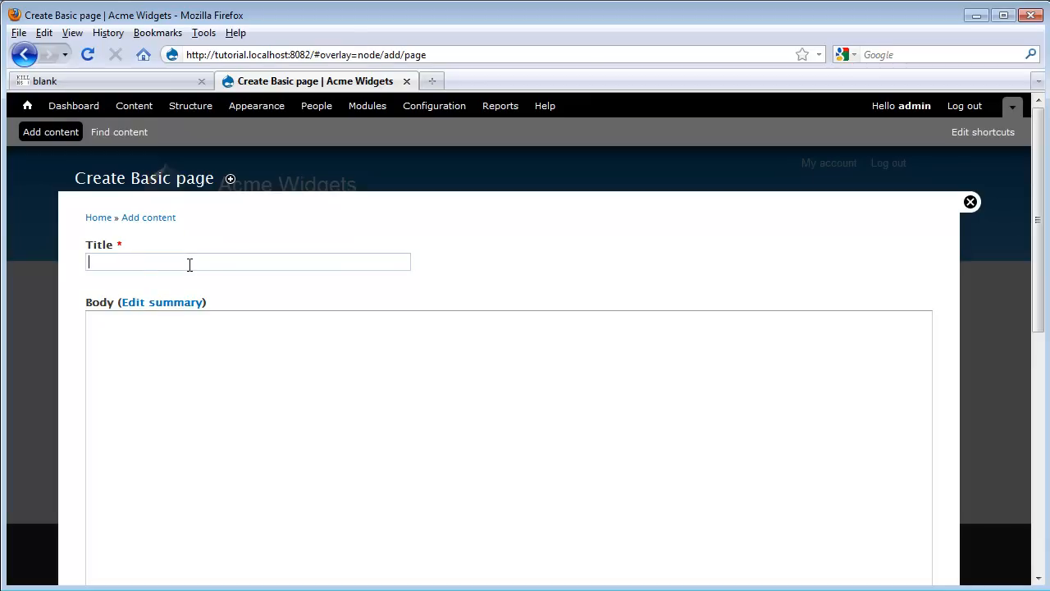
{"action": "type", "text": "About us"}
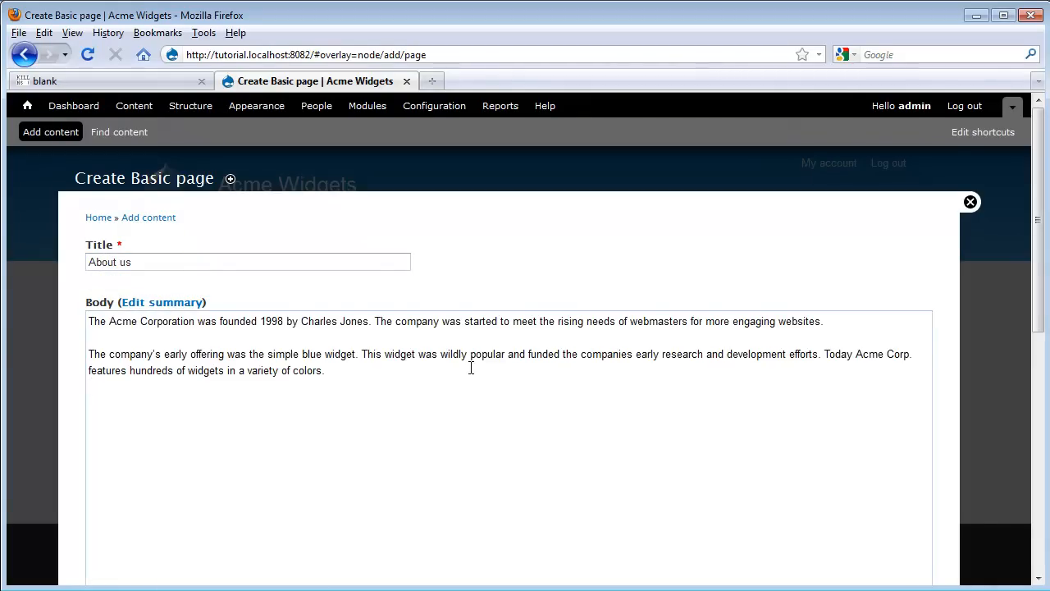
{"action": "scroll", "scroll_direction": "down", "scroll_amount": 3}
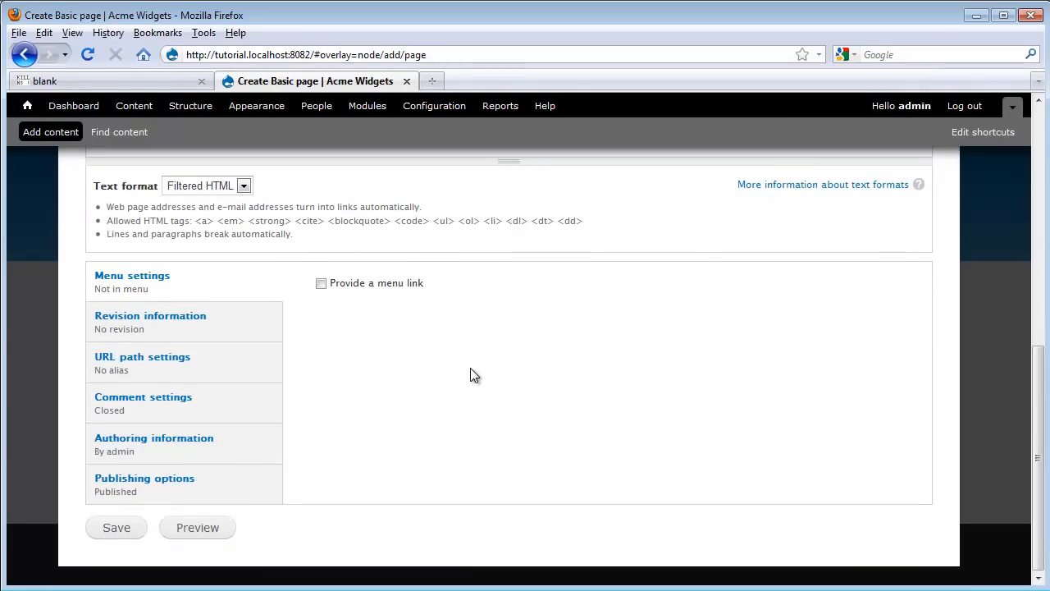
{"action": "mouse_move", "coordinate": [351, 457]}
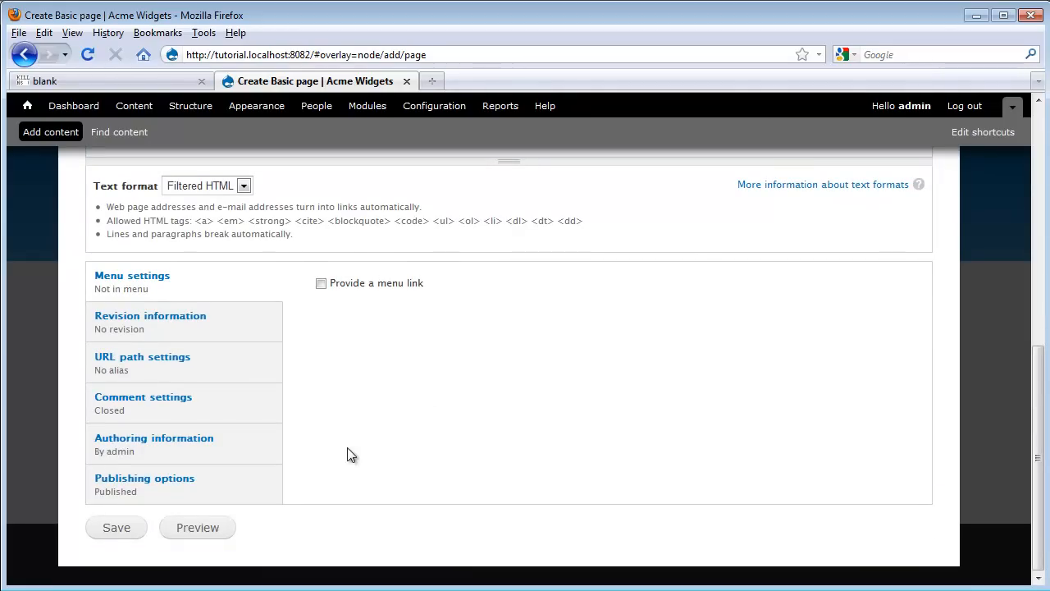
Save the About us page and point out its heading and node/1 address
{"action": "left_click", "coordinate": [115, 526]}
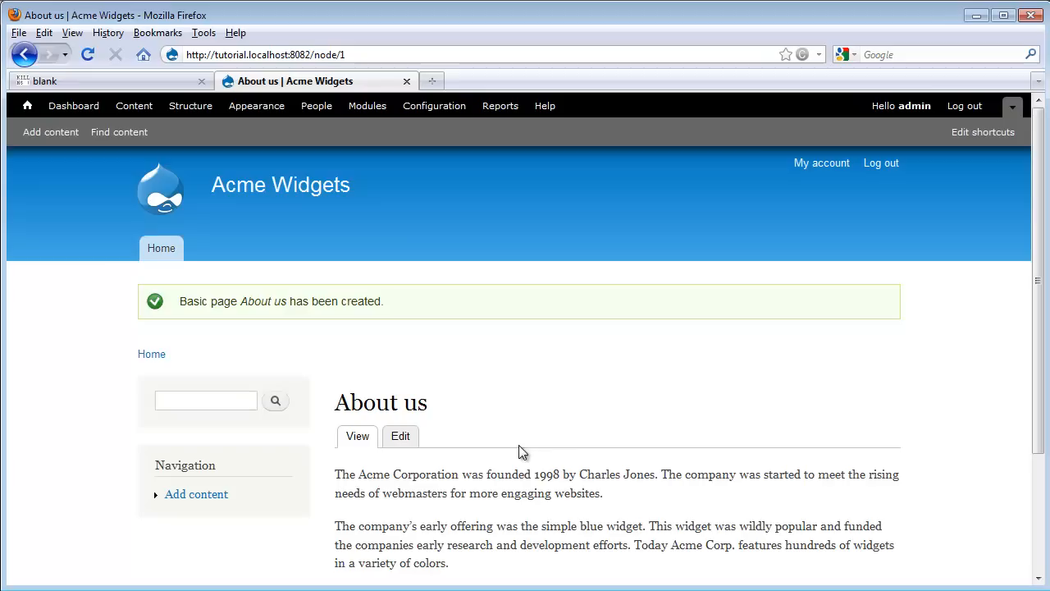
{"action": "scroll", "scroll_direction": "down", "scroll_amount": 3}
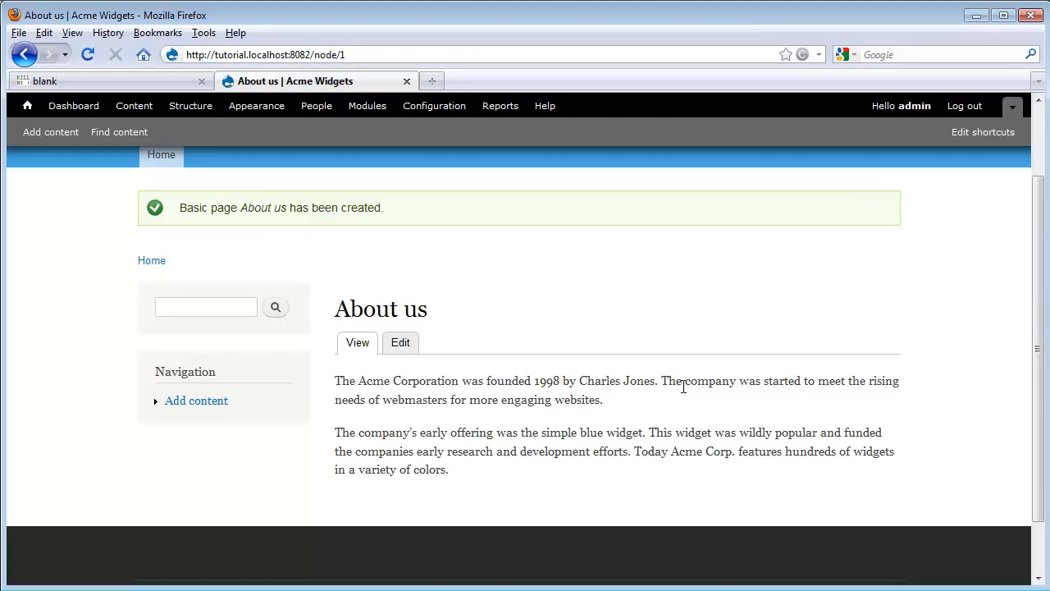
{"action": "mouse_move", "coordinate": [505, 387]}
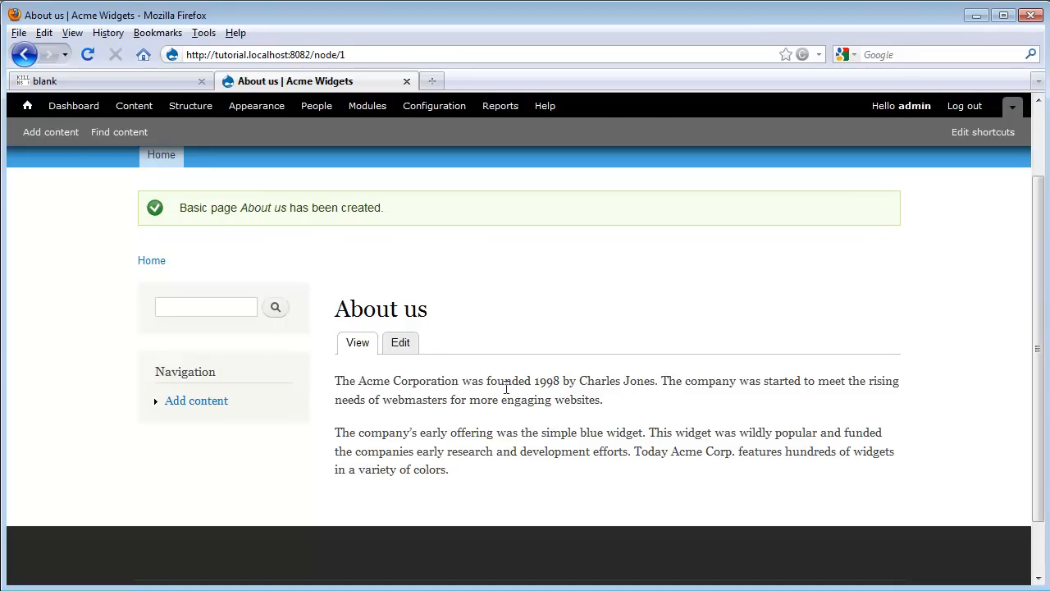
{"action": "mouse_move", "coordinate": [469, 486]}
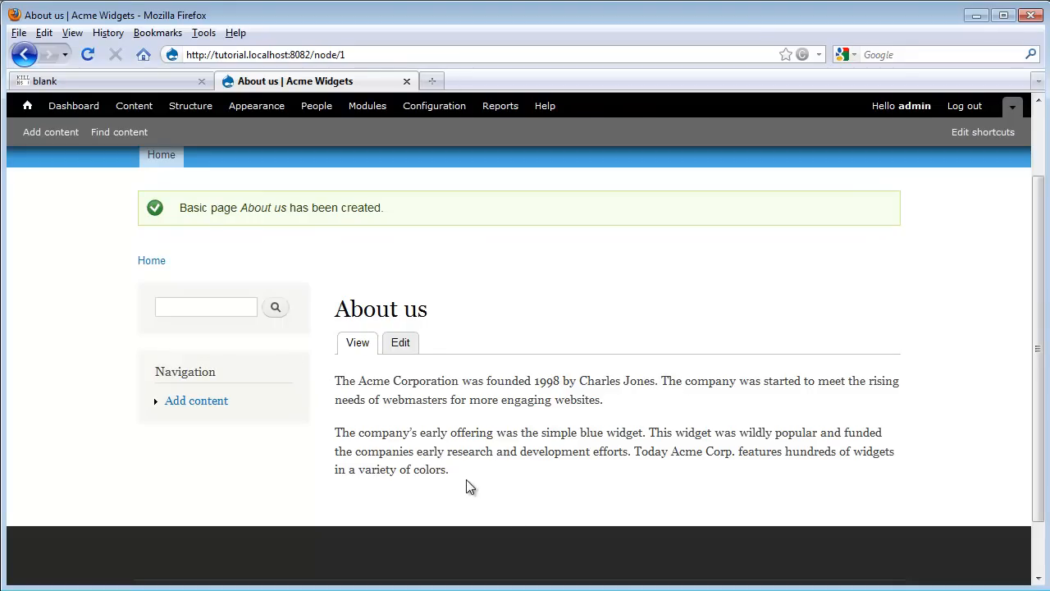
{"action": "mouse_move", "coordinate": [446, 310]}
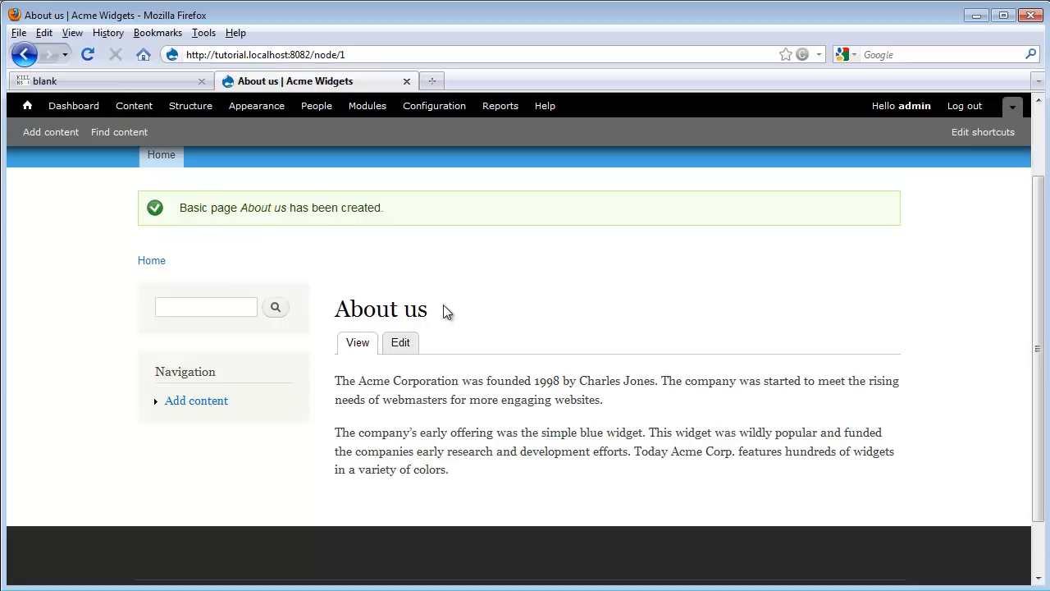
{"action": "double_click", "coordinate": [380, 308]}
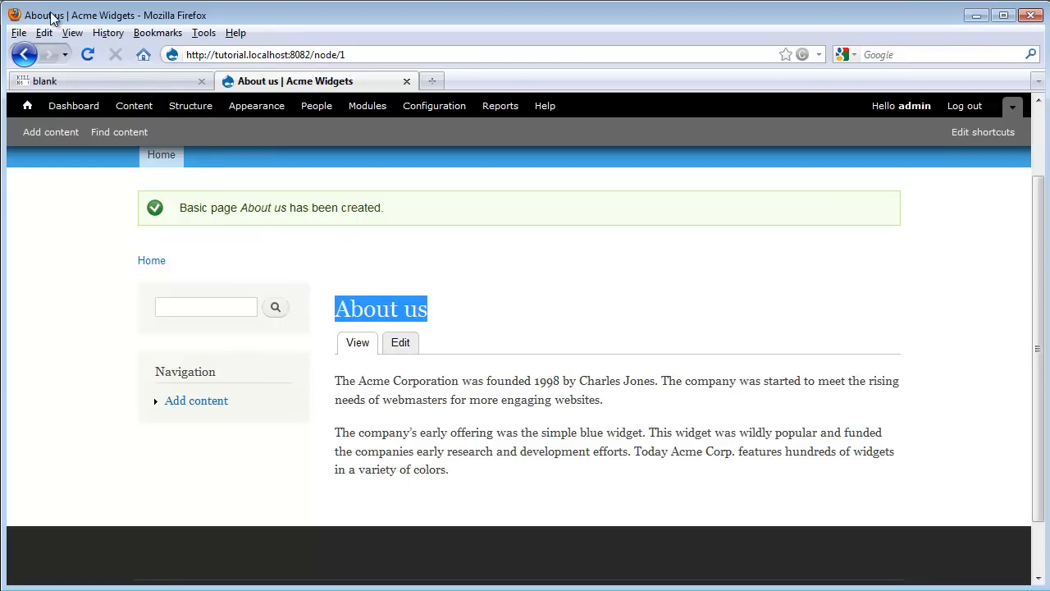
{"action": "left_click", "coordinate": [262, 54]}
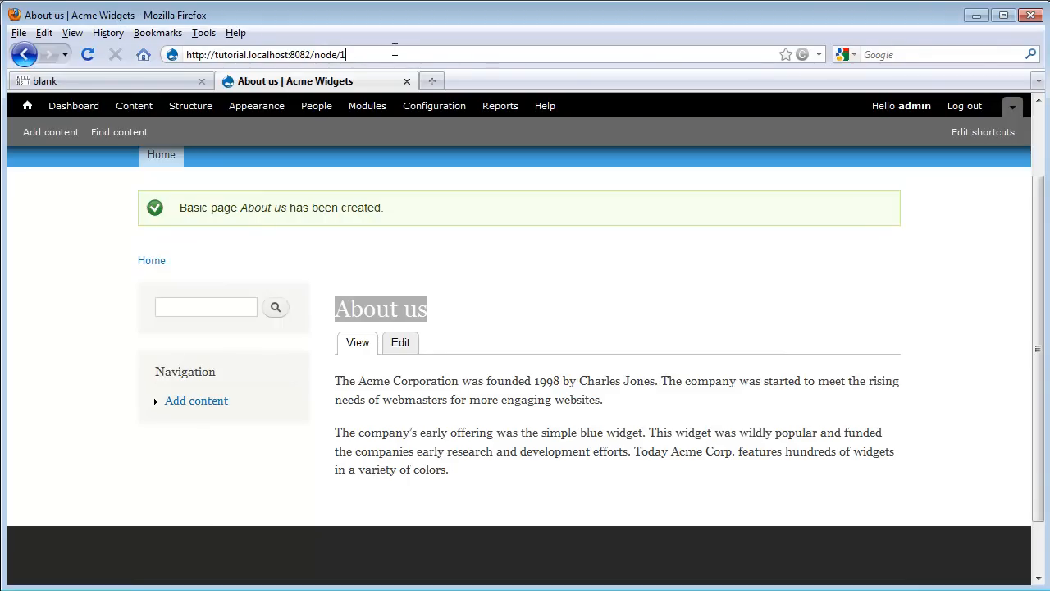
{"action": "double_click", "coordinate": [322, 54]}
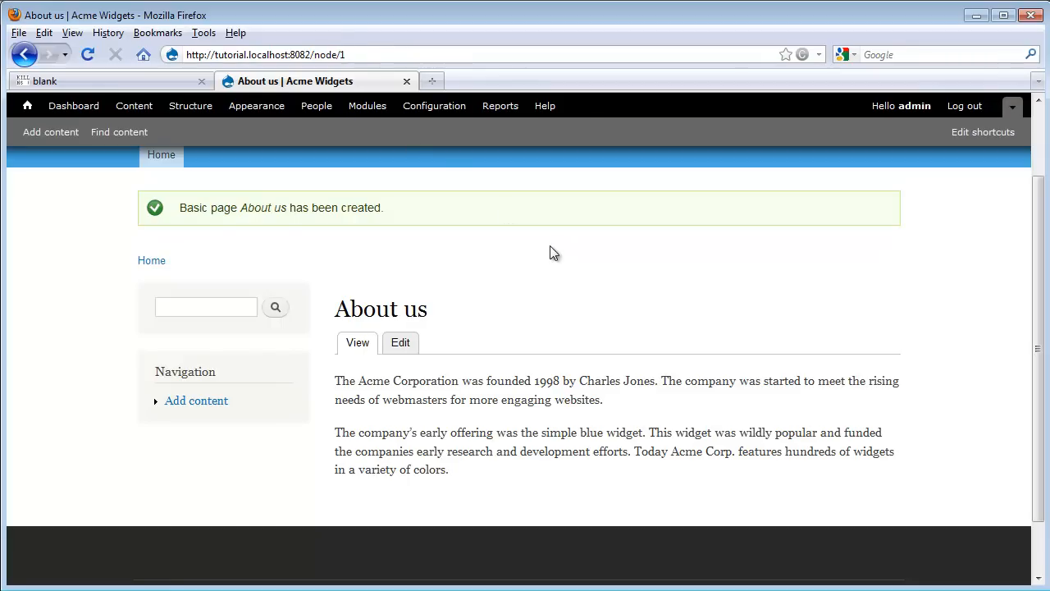
{"action": "mouse_move", "coordinate": [401, 343]}
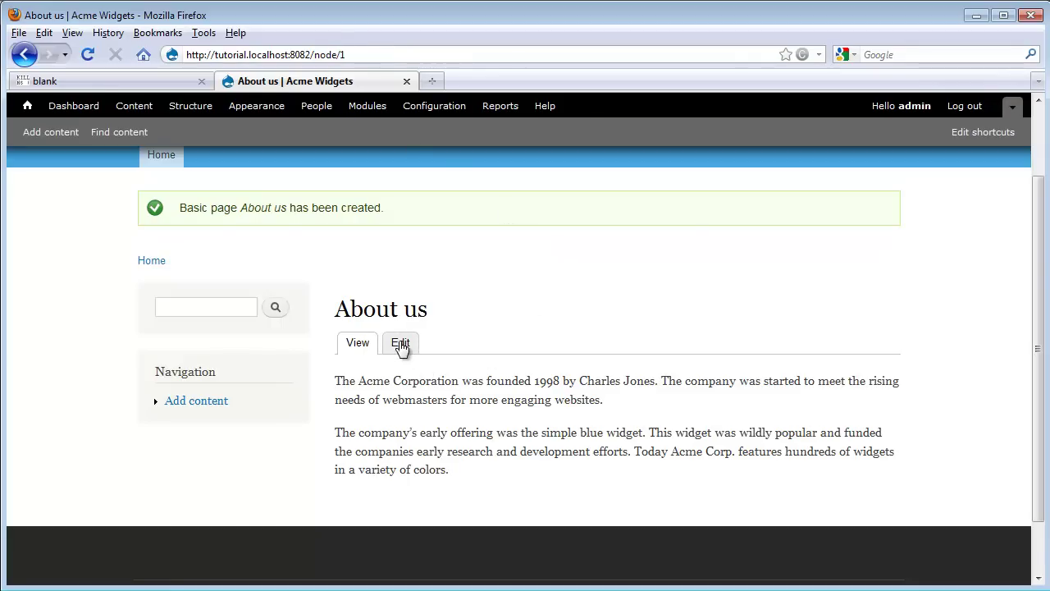
{"action": "left_click", "coordinate": [400, 343]}
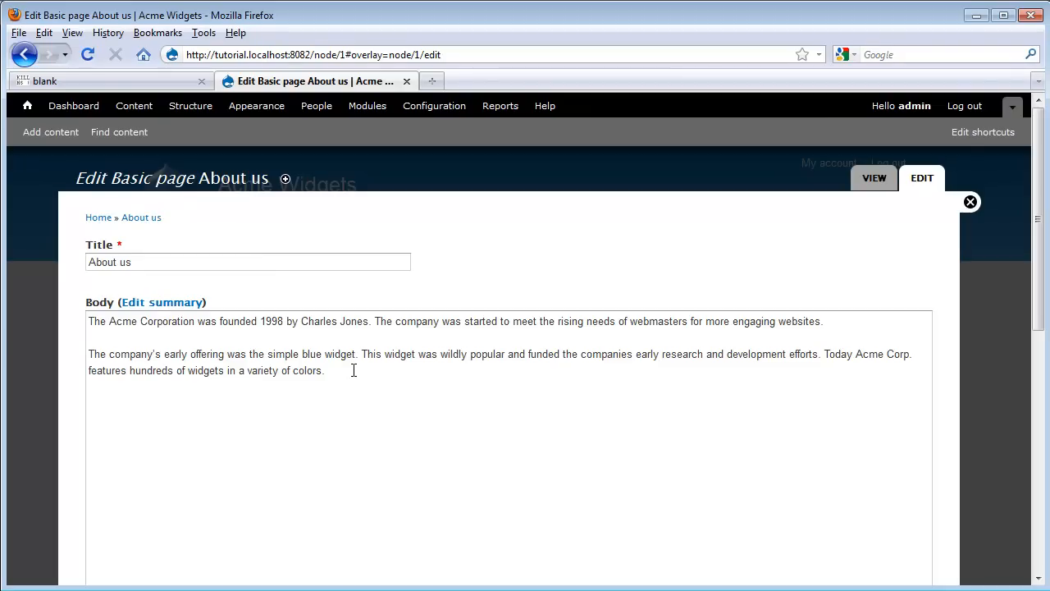
{"action": "scroll", "scroll_direction": "down", "scroll_amount": 3}
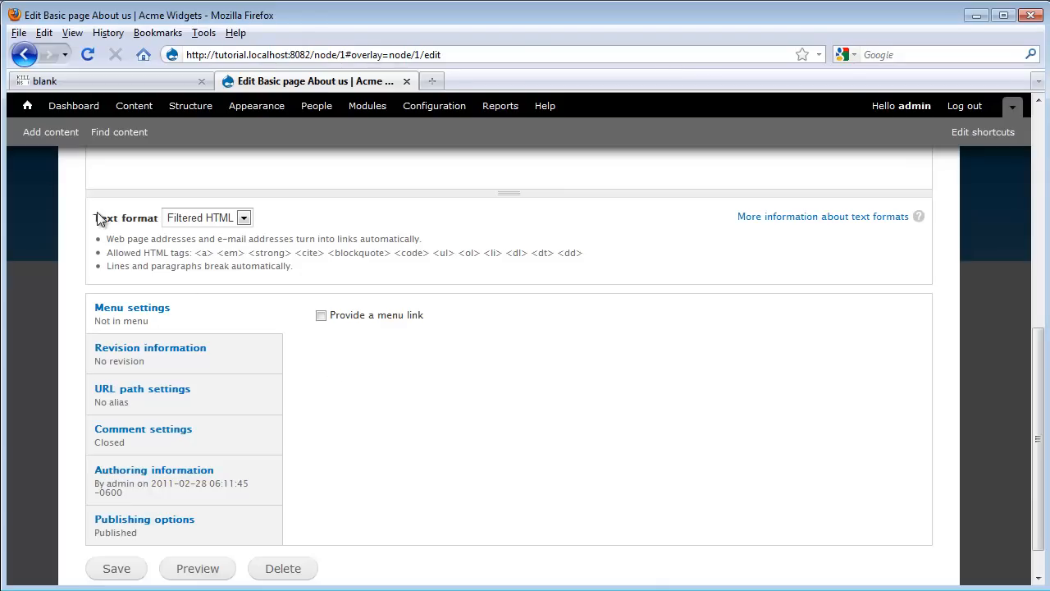
{"action": "left_click", "coordinate": [243, 216]}
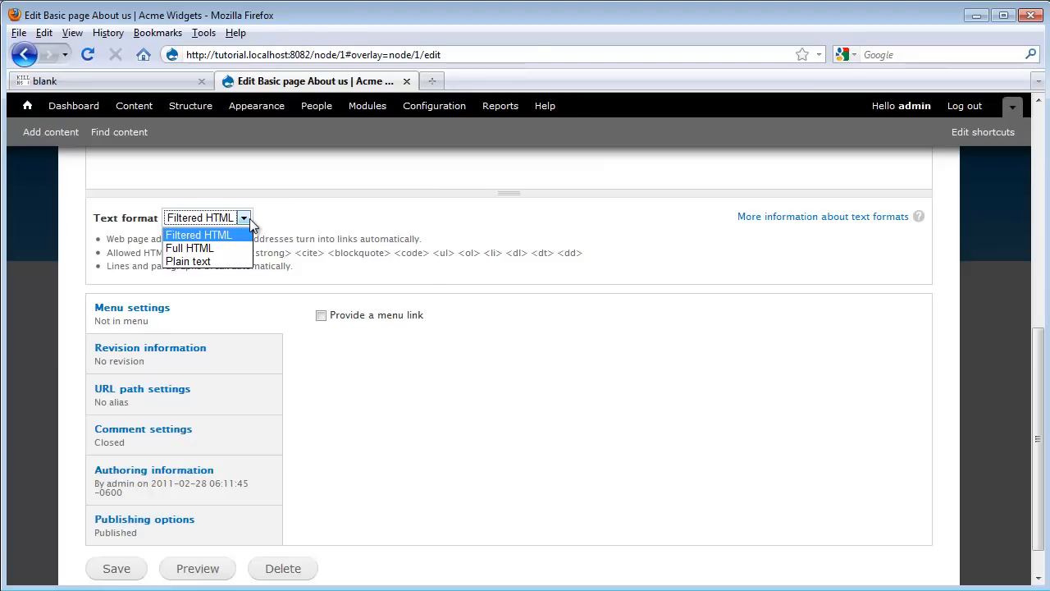
{"action": "mouse_move", "coordinate": [328, 274]}
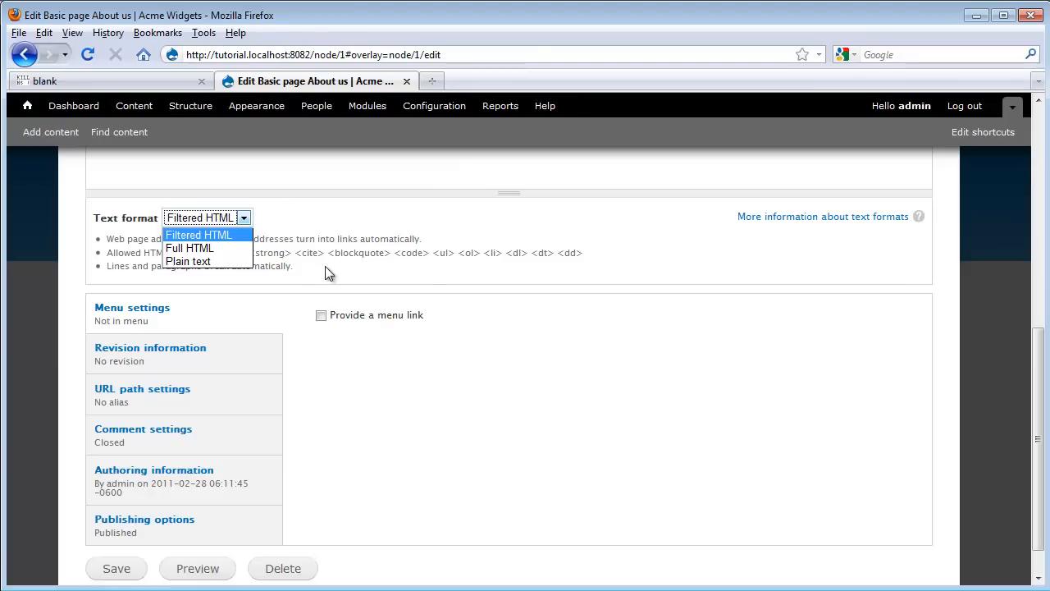
{"action": "left_click", "coordinate": [198, 235]}
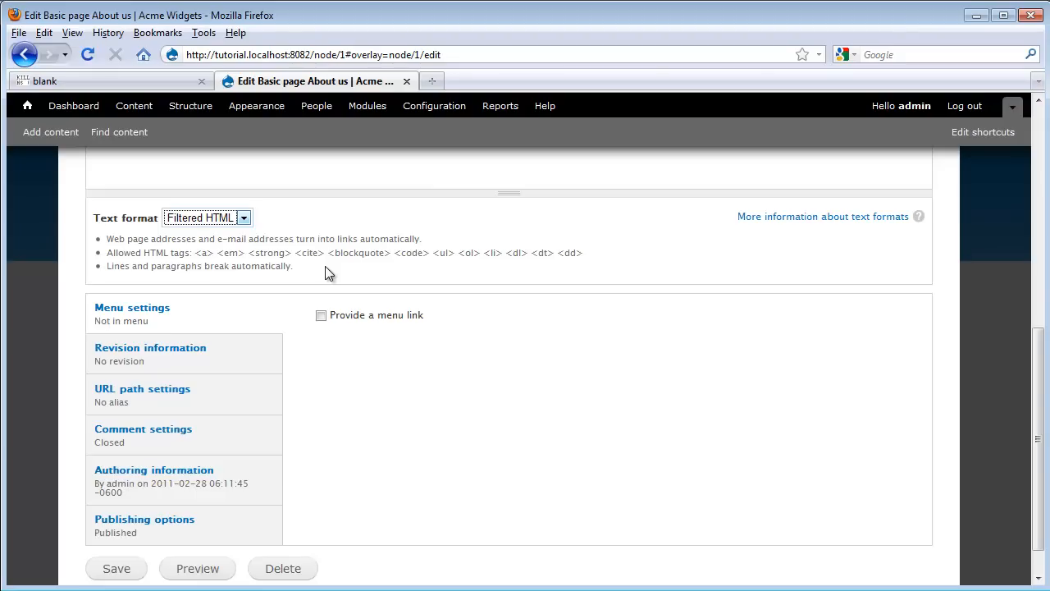
{"action": "mouse_move", "coordinate": [102, 502]}
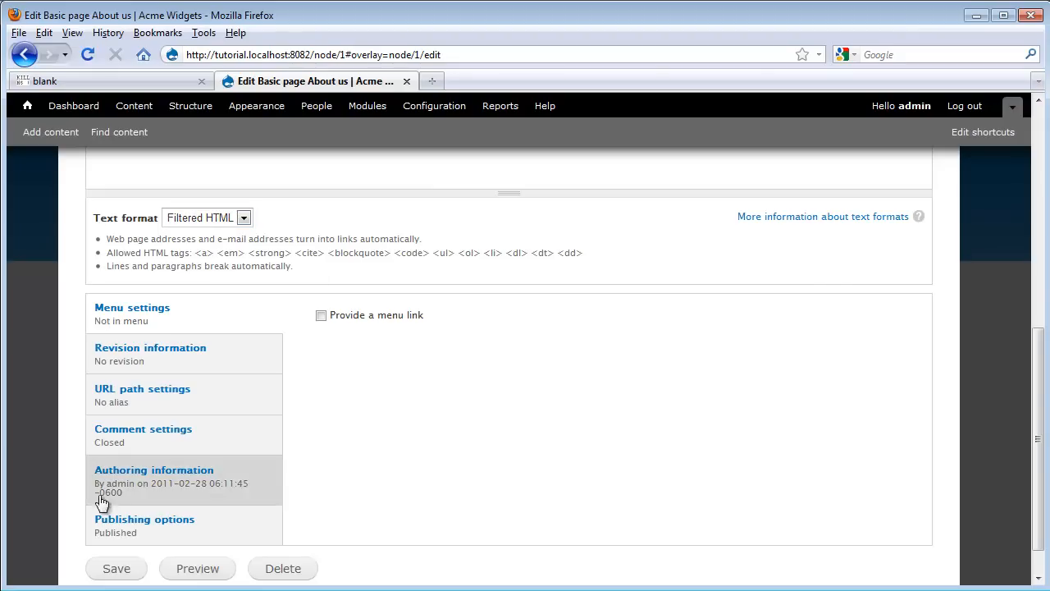
{"action": "mouse_move", "coordinate": [225, 322]}
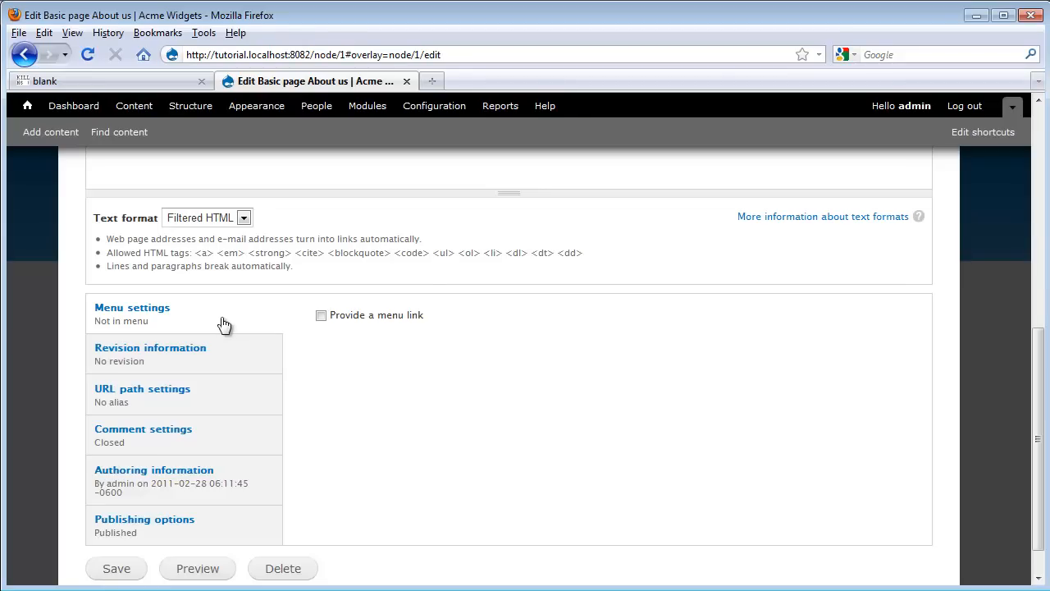
{"action": "mouse_move", "coordinate": [177, 315]}
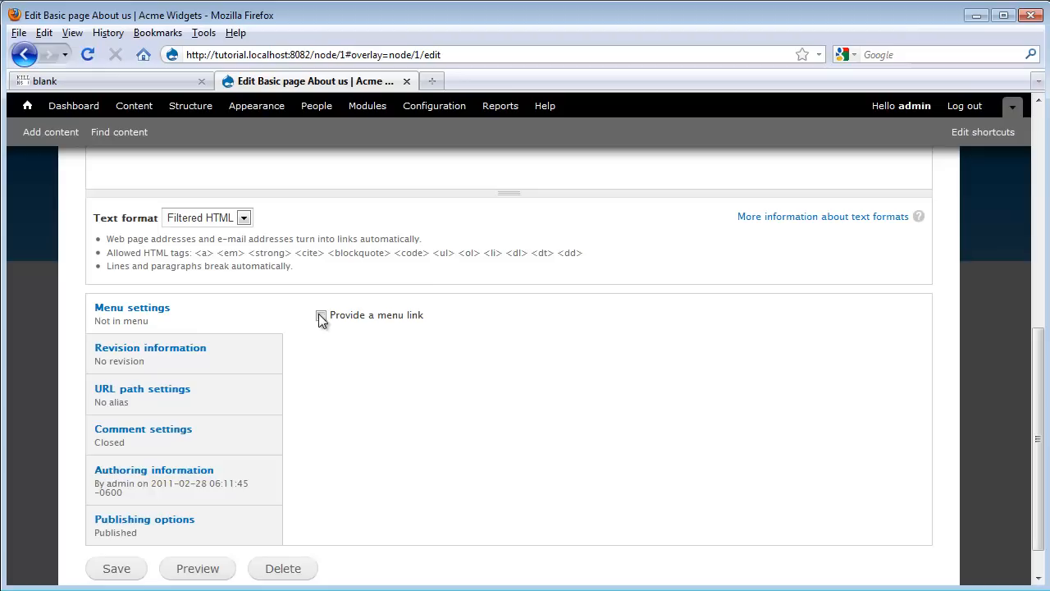
Give the About us page a menu link named About us
{"action": "left_click", "coordinate": [321, 315]}
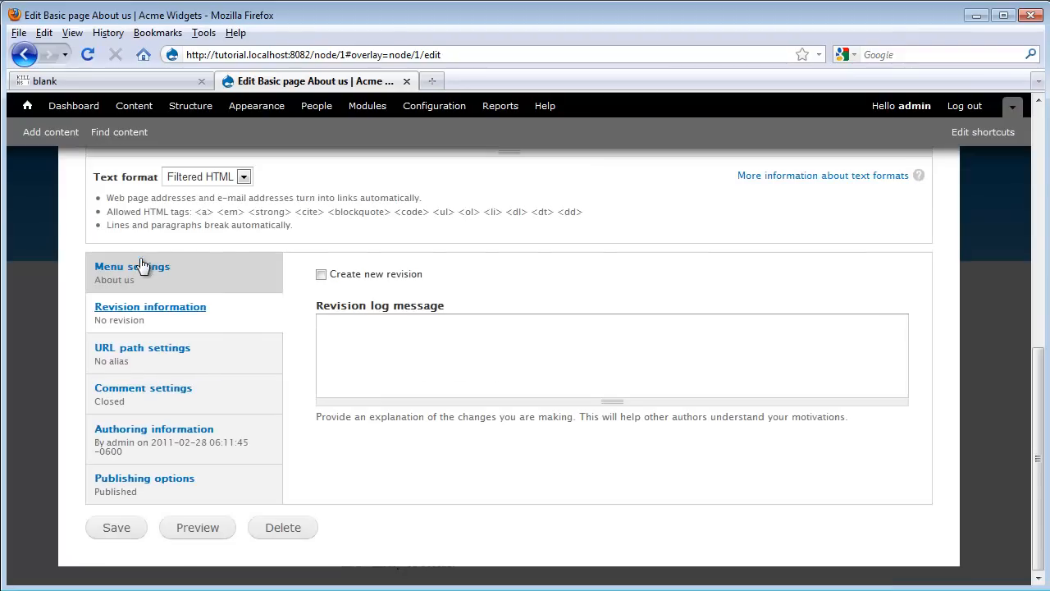
{"action": "mouse_move", "coordinate": [287, 320]}
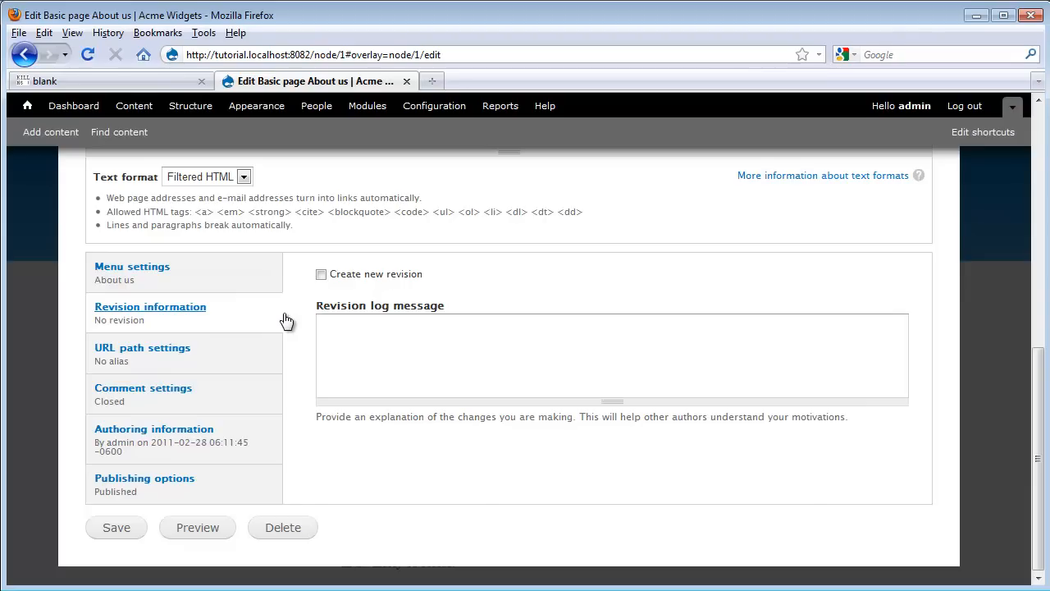
Show the About us page's empty URL alias setting
{"action": "left_click", "coordinate": [141, 348]}
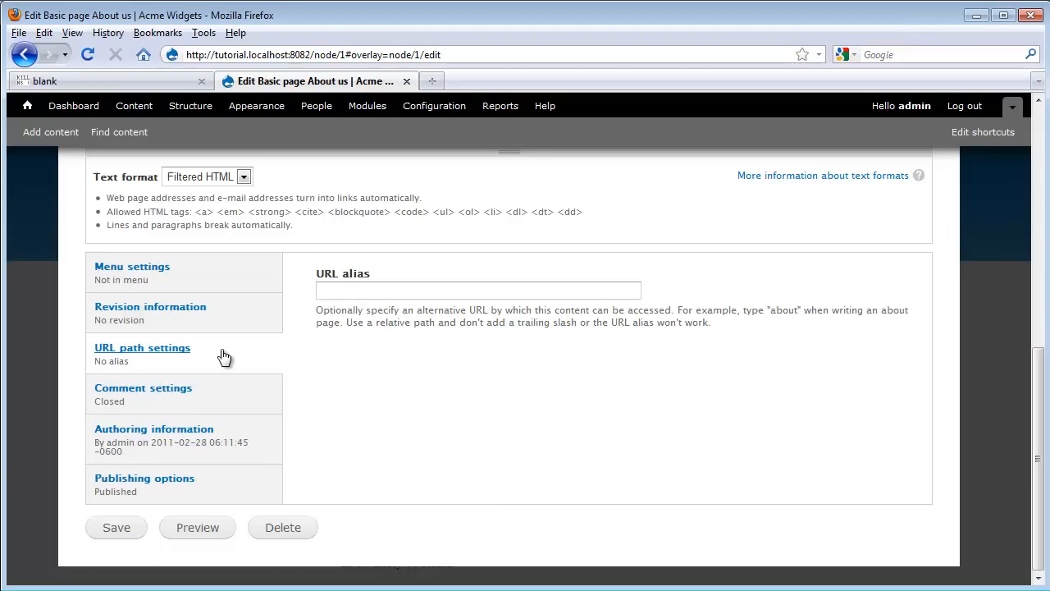
{"action": "mouse_move", "coordinate": [220, 395]}
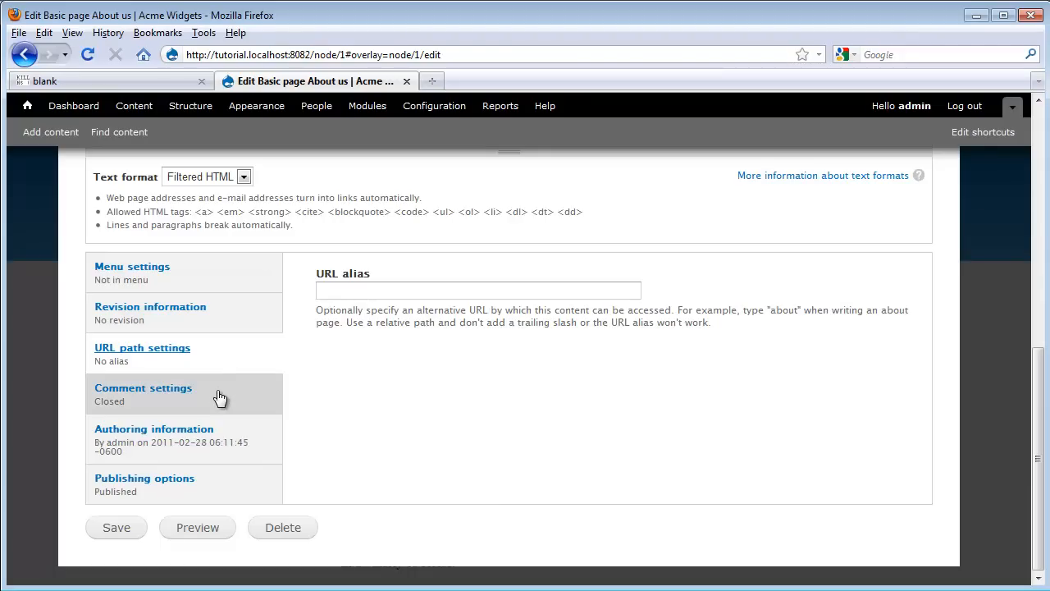
Show the About us page's comment settings, leaving comments Closed
{"action": "left_click", "coordinate": [143, 387]}
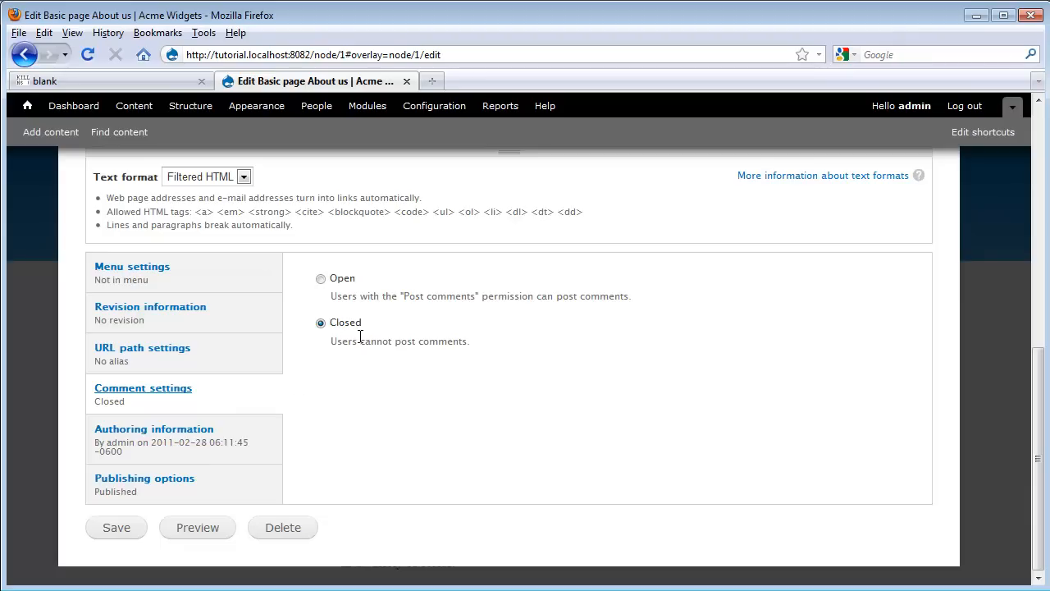
{"action": "mouse_move", "coordinate": [368, 331]}
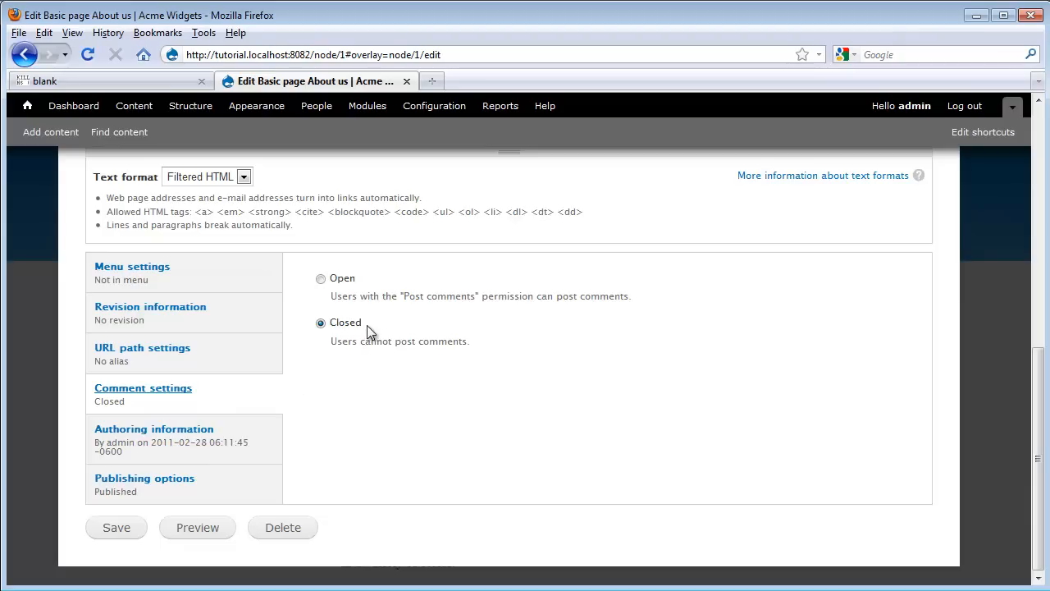
{"action": "mouse_move", "coordinate": [367, 285]}
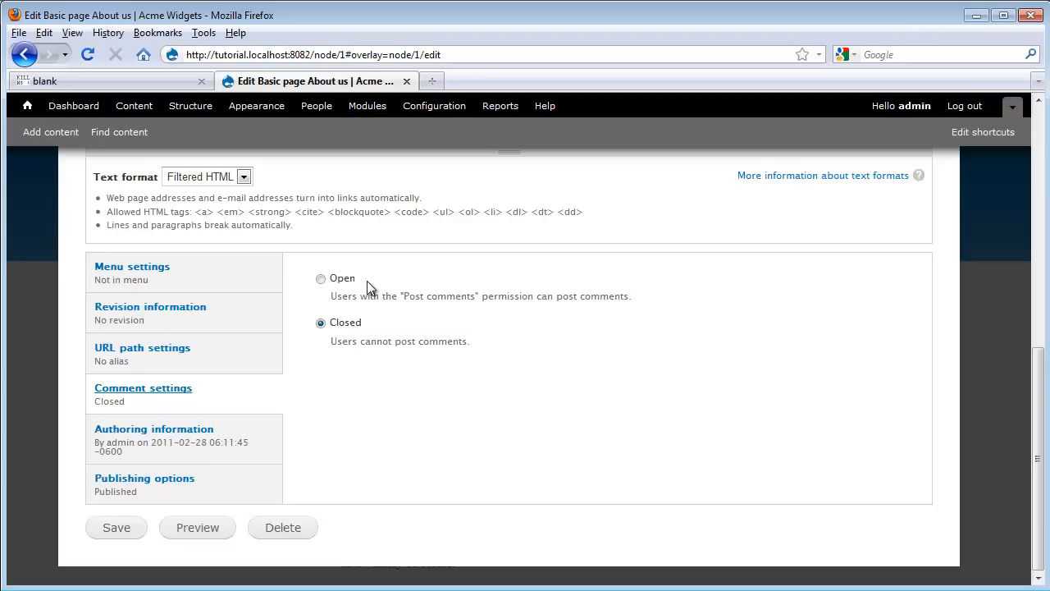
{"action": "mouse_move", "coordinate": [250, 407]}
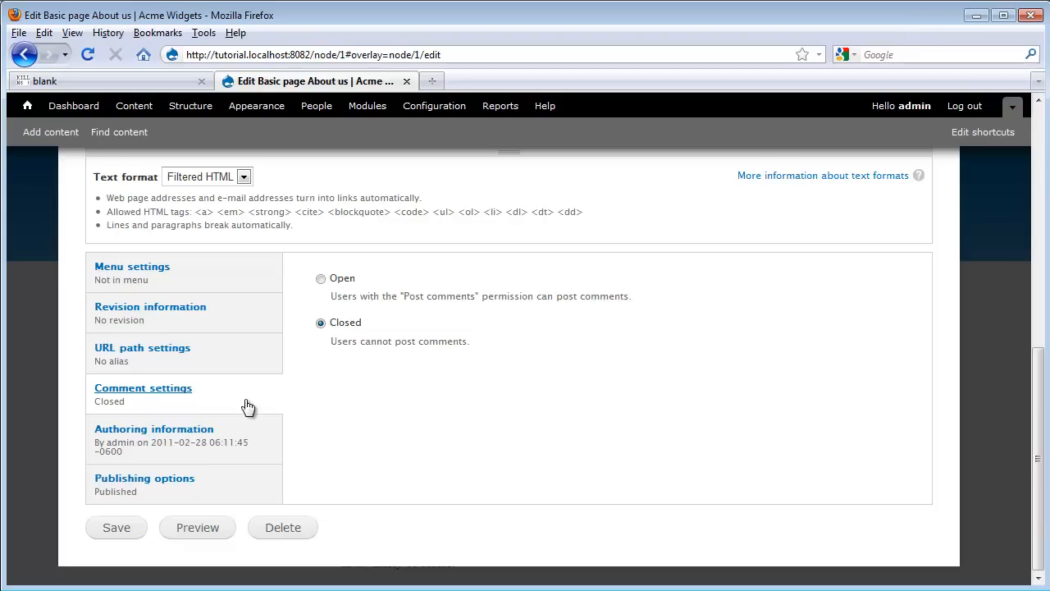
Show the page's authoring information, authored by admin on 2011-02-28
{"action": "left_click", "coordinate": [154, 428]}
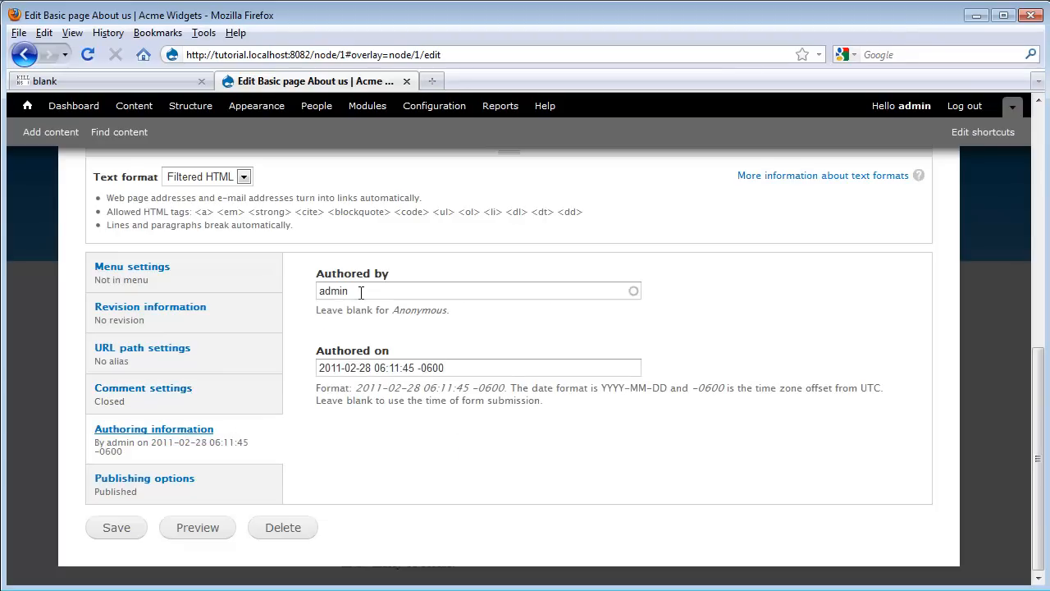
{"action": "mouse_move", "coordinate": [310, 305]}
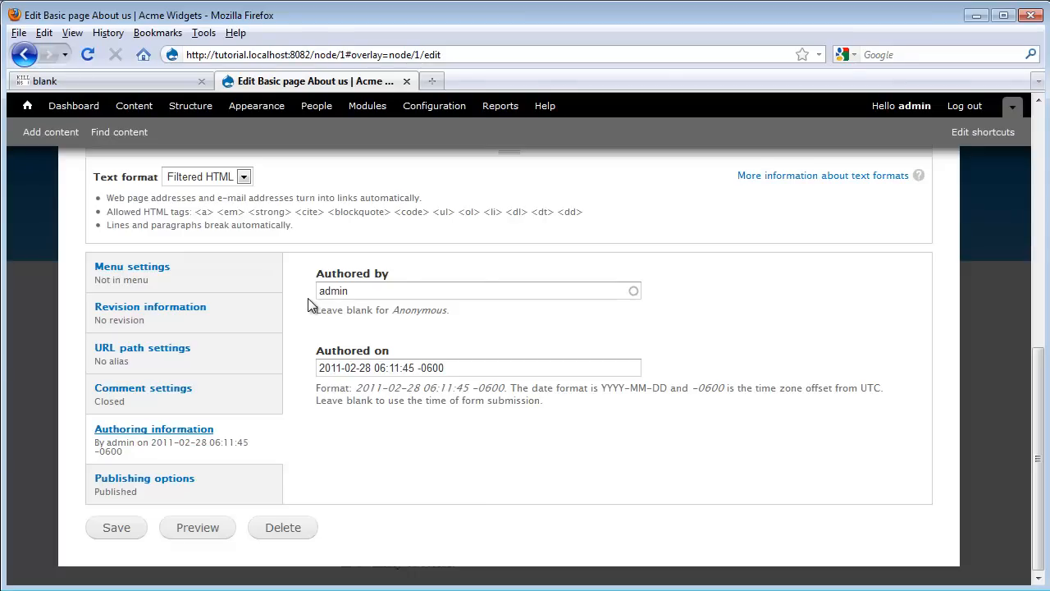
{"action": "mouse_move", "coordinate": [302, 364]}
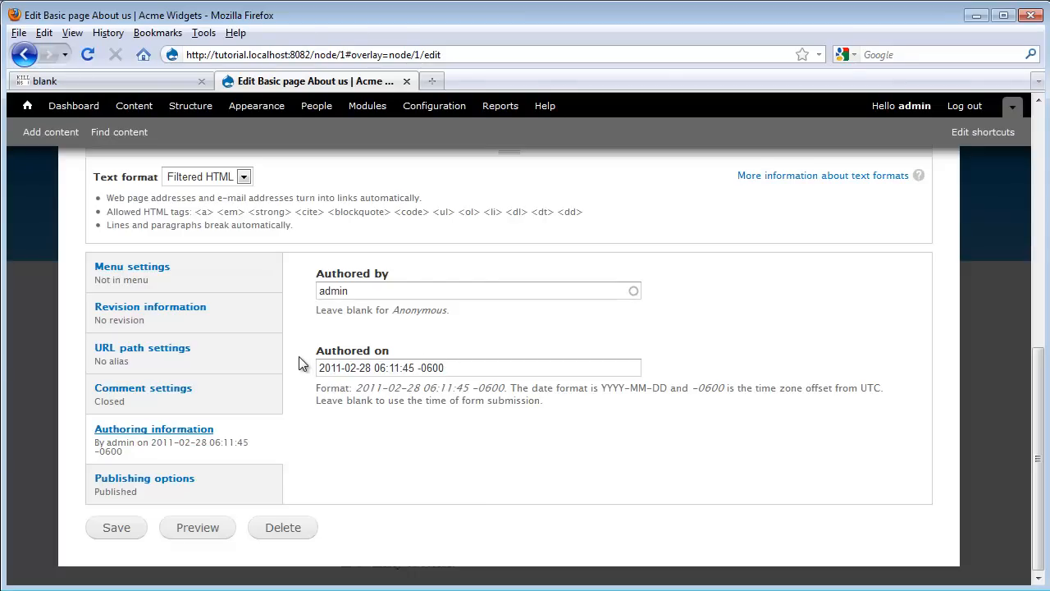
{"action": "mouse_move", "coordinate": [311, 392]}
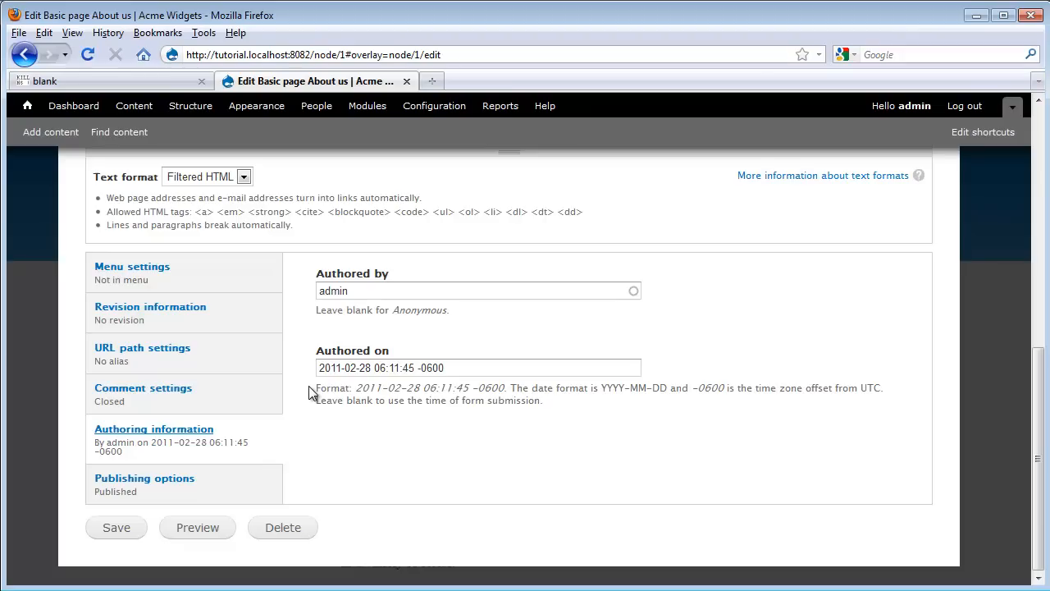
{"action": "mouse_move", "coordinate": [220, 484]}
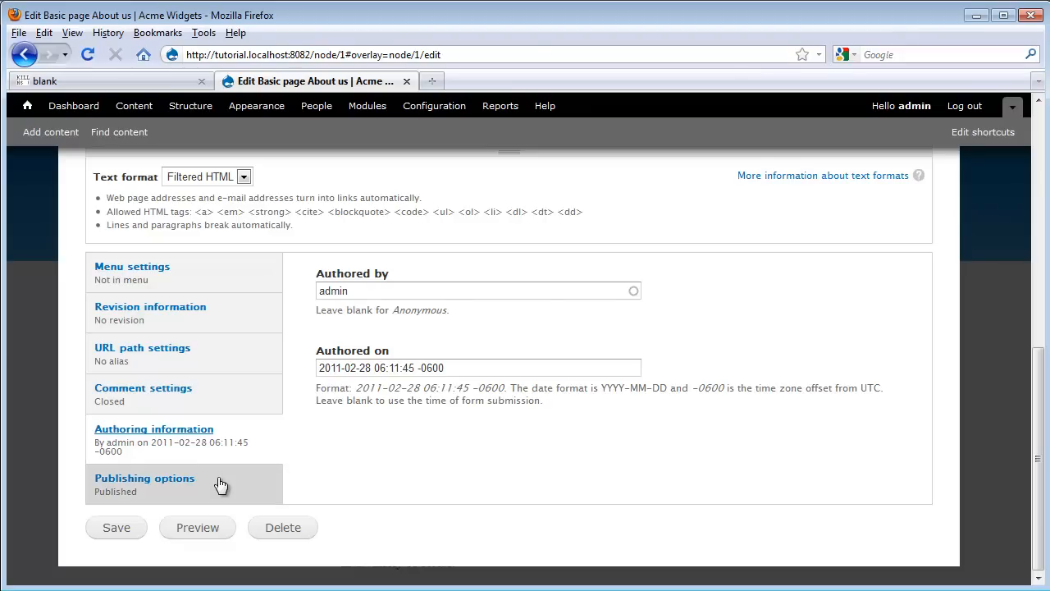
Review the publishing options, unchecking Published and checking it again
{"action": "left_click", "coordinate": [144, 478]}
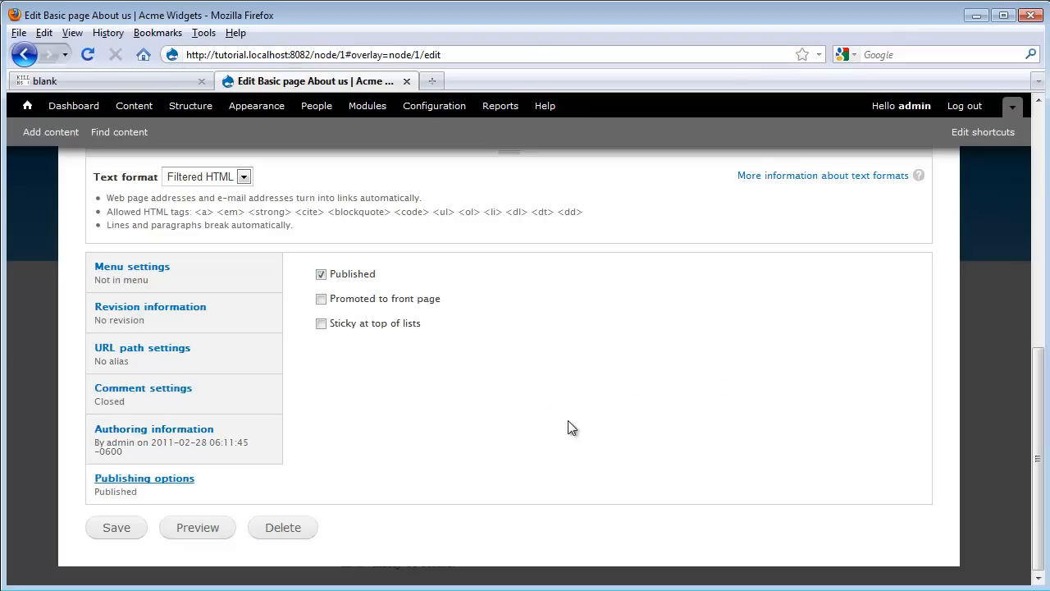
{"action": "mouse_move", "coordinate": [410, 287]}
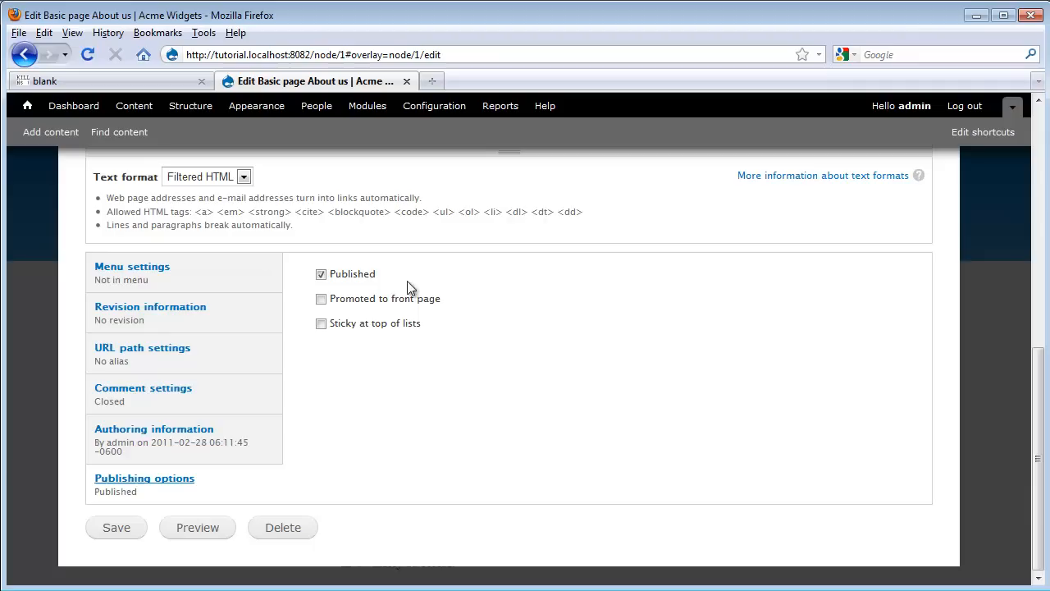
{"action": "mouse_move", "coordinate": [430, 282]}
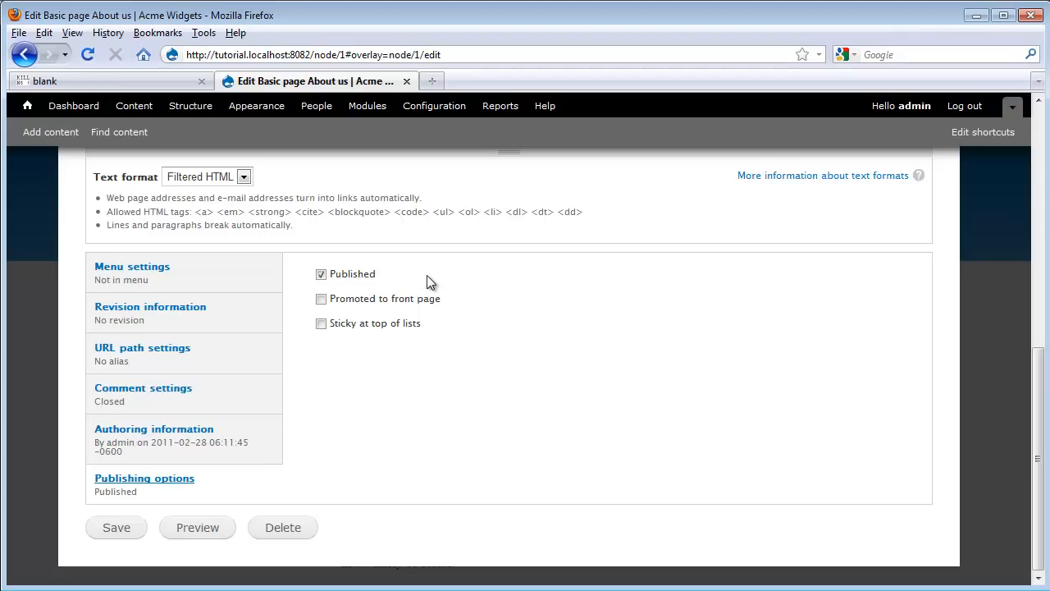
{"action": "left_click", "coordinate": [322, 274]}
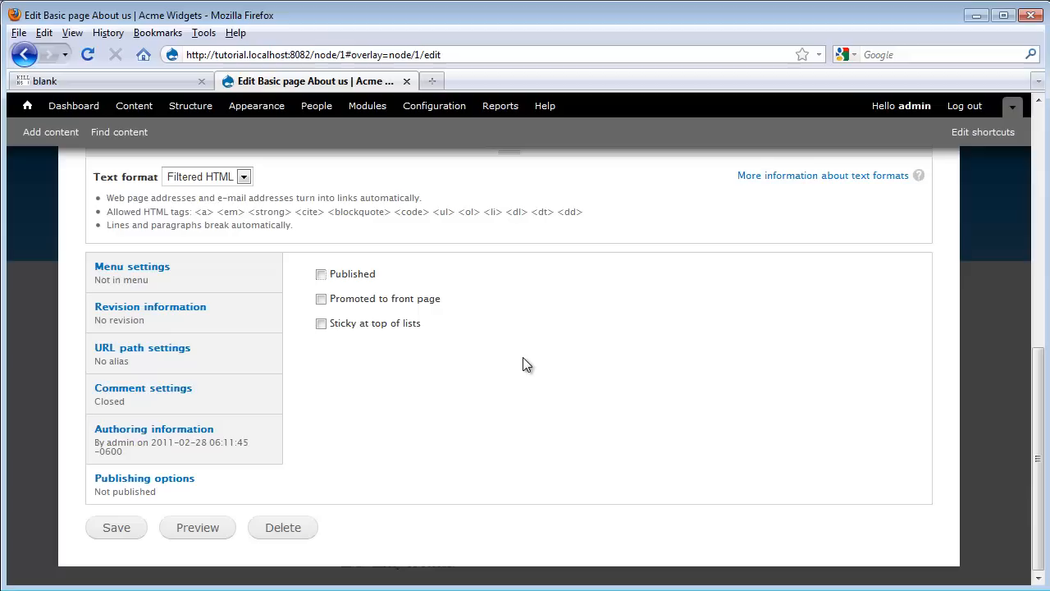
{"action": "left_click", "coordinate": [322, 274]}
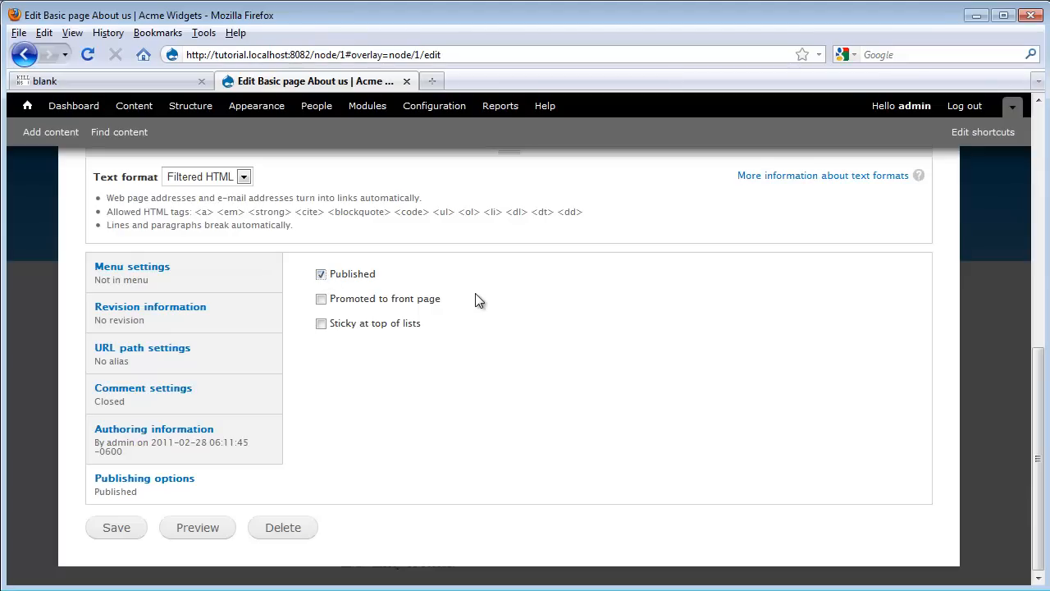
{"action": "mouse_move", "coordinate": [145, 554]}
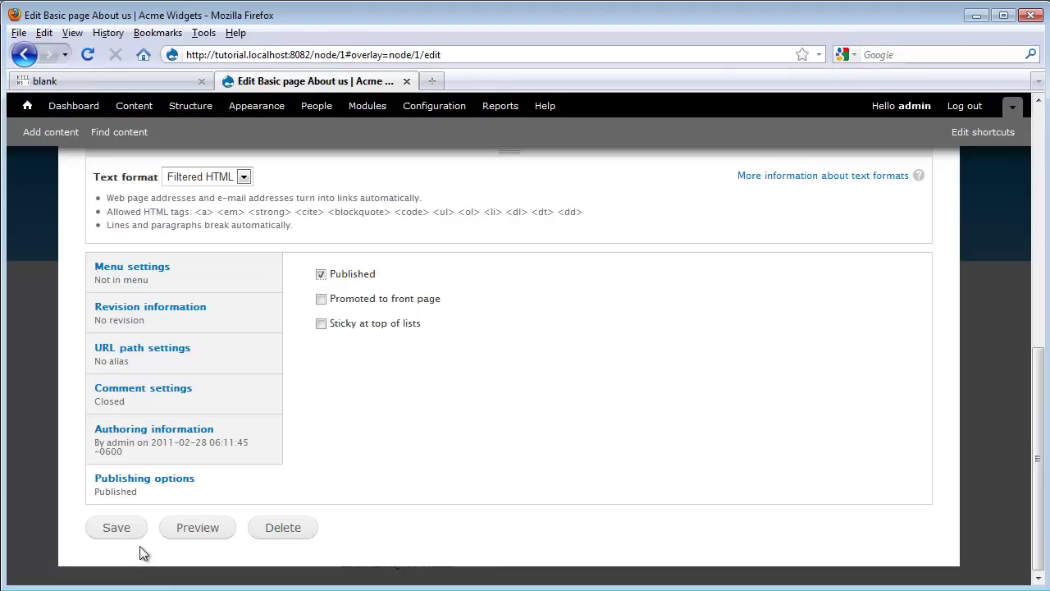
{"action": "mouse_move", "coordinate": [119, 533]}
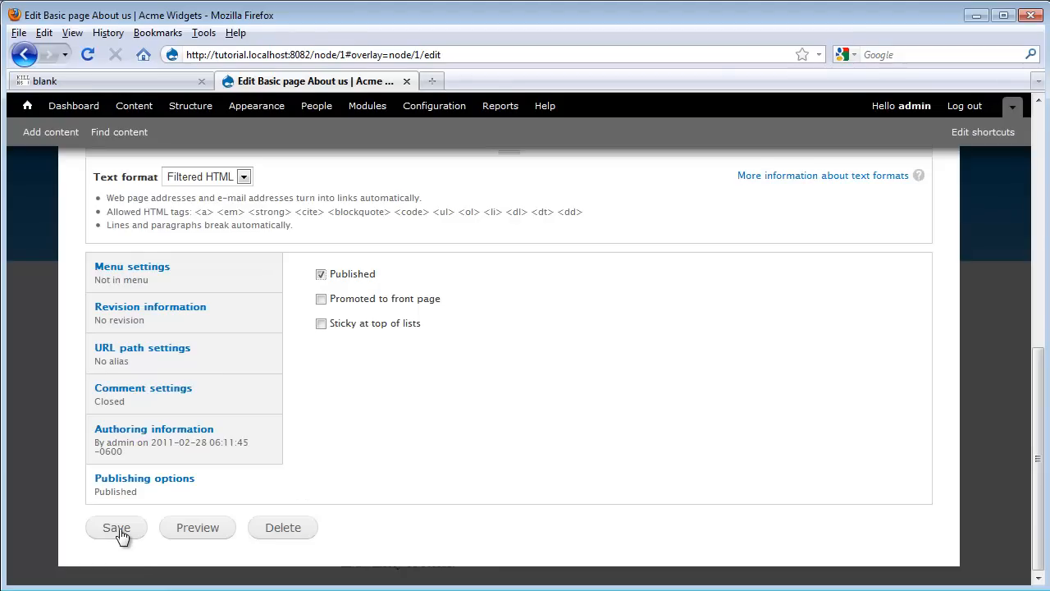
Save the About us edits and start creating a new Article
{"action": "left_click", "coordinate": [115, 528]}
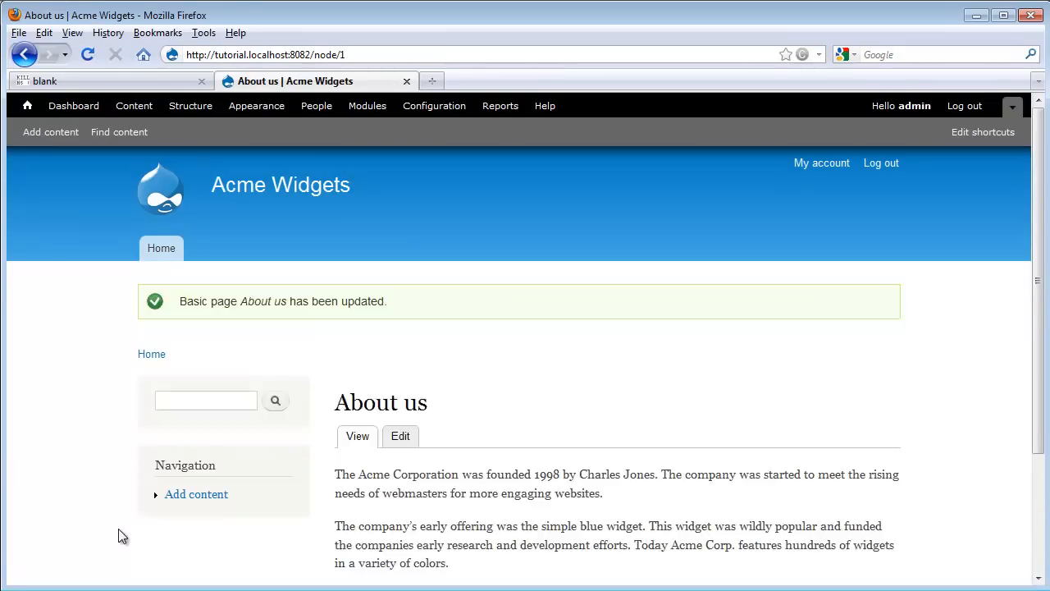
{"action": "left_click", "coordinate": [49, 131]}
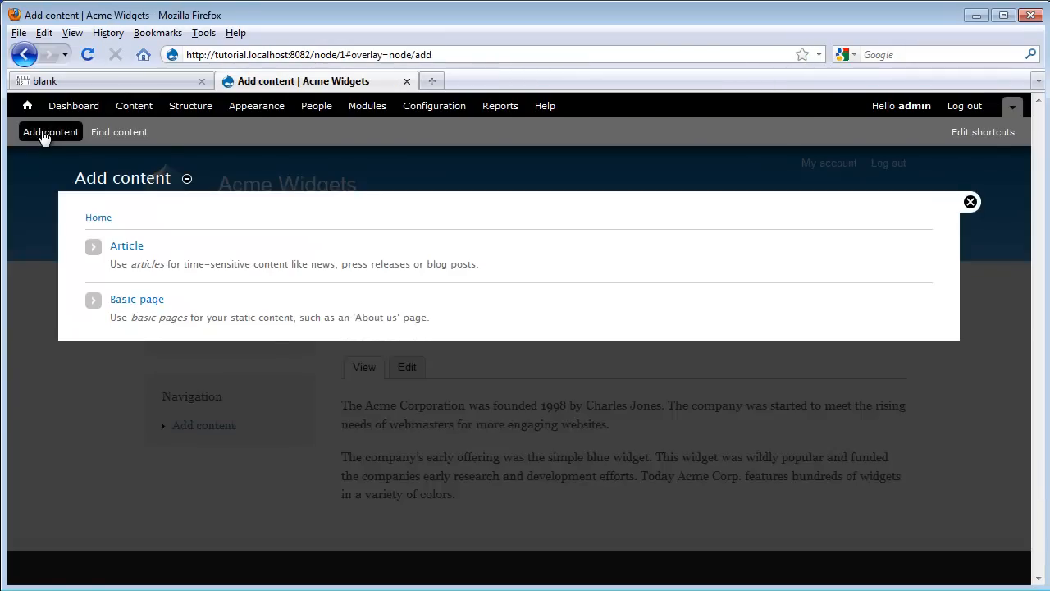
{"action": "mouse_move", "coordinate": [168, 233]}
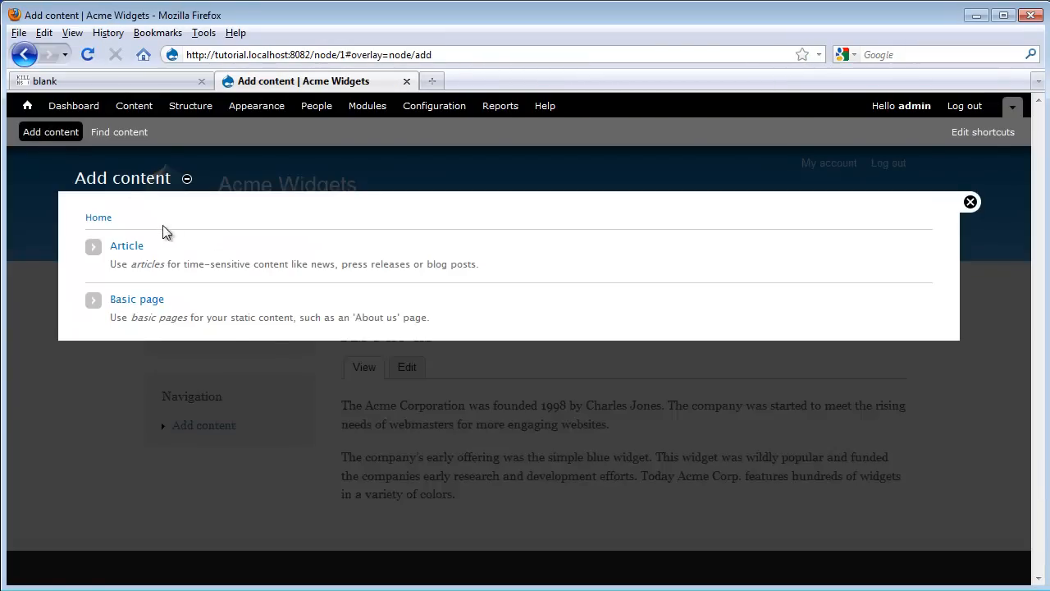
{"action": "left_click", "coordinate": [126, 246]}
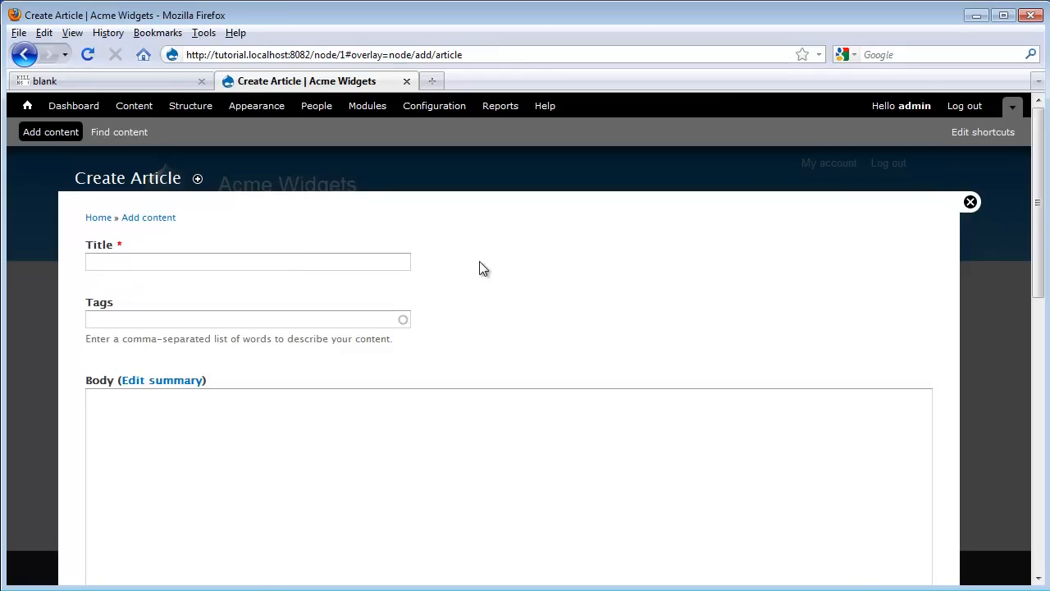
{"action": "mouse_move", "coordinate": [489, 272]}
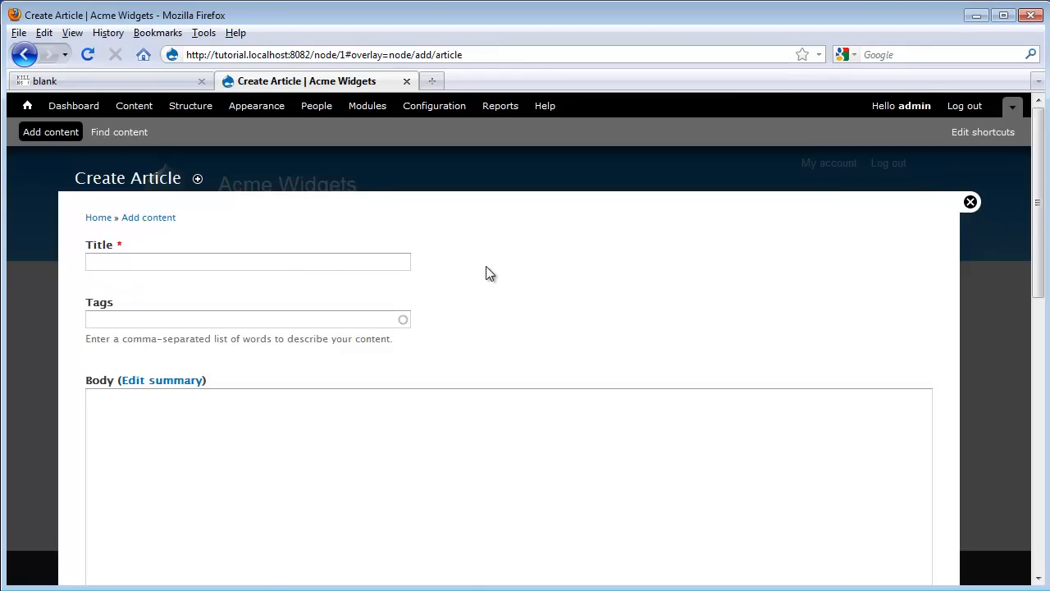
{"action": "mouse_move", "coordinate": [319, 279]}
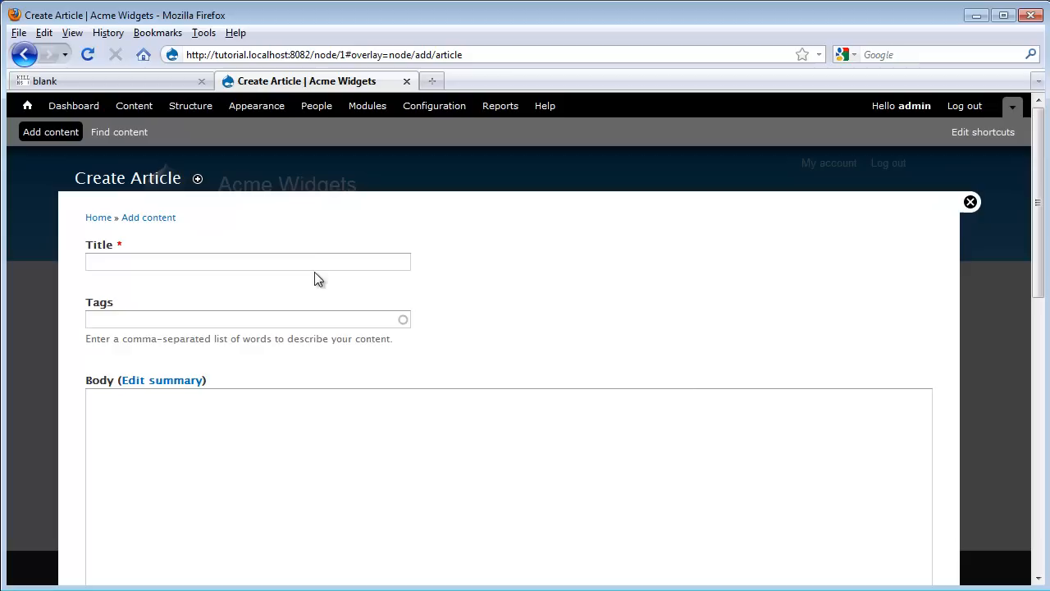
Title the article 'Acme sells its 1,000,000th widget', tag it sales, growth, widgets, and paste the body text
{"action": "left_click", "coordinate": [248, 260]}
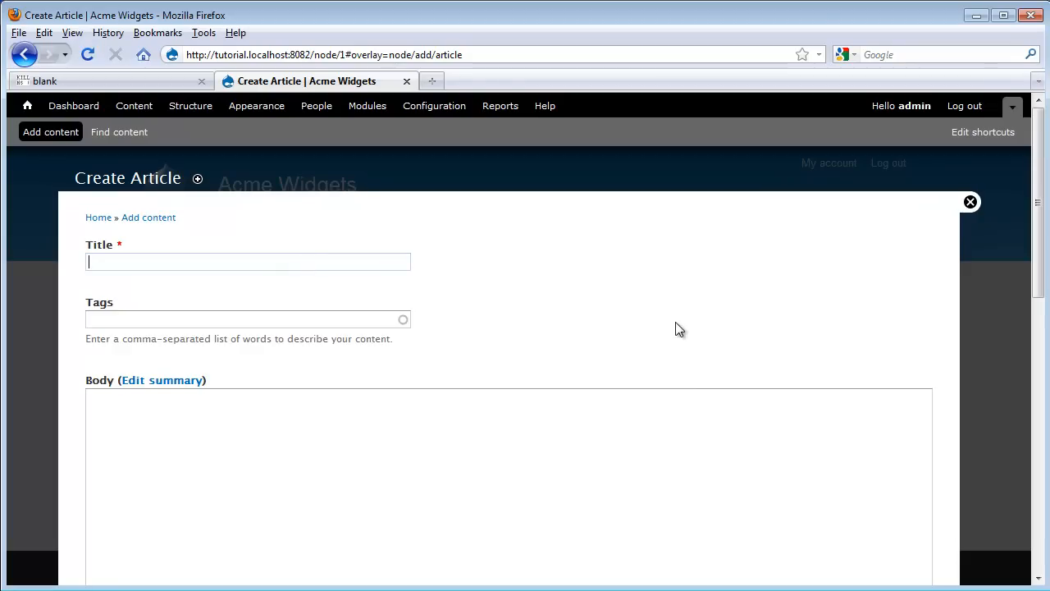
{"action": "type", "text": "Acme sells its 1,000,000th widget"}
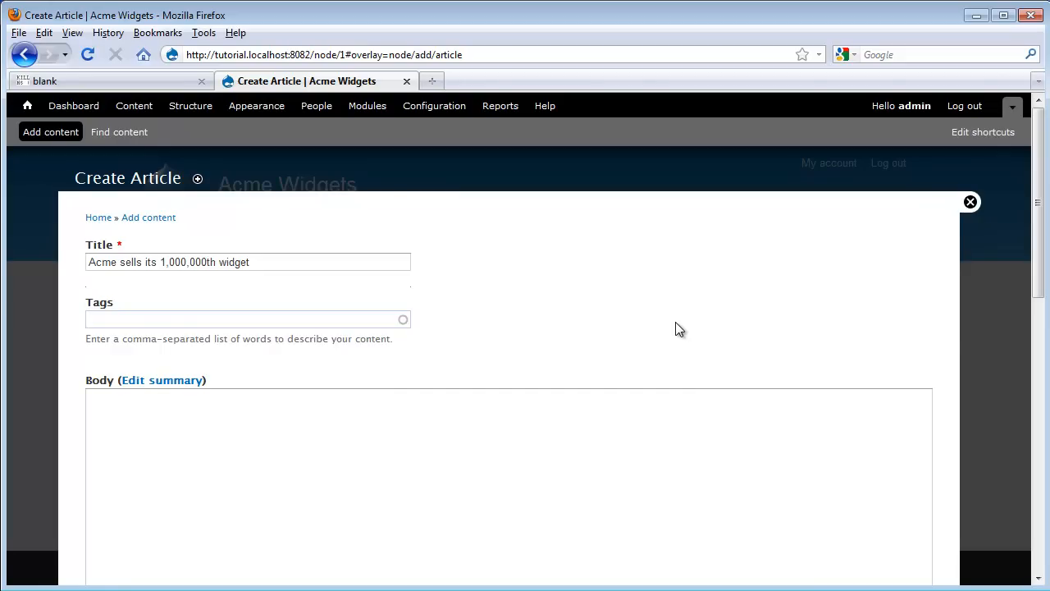
{"action": "type", "text": "sales, g"}
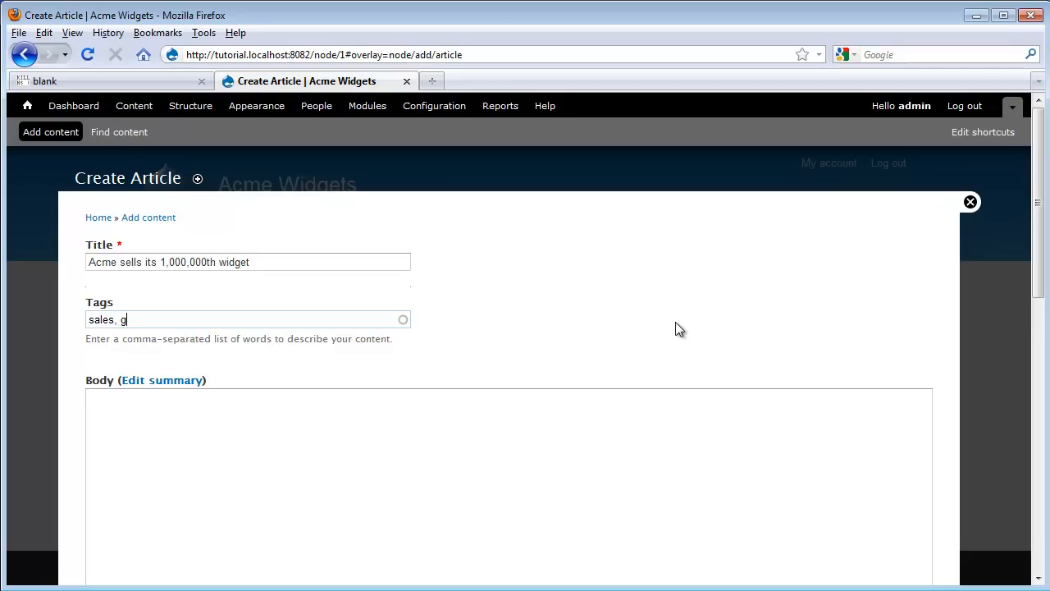
{"action": "type", "text": "rowth, wid"}
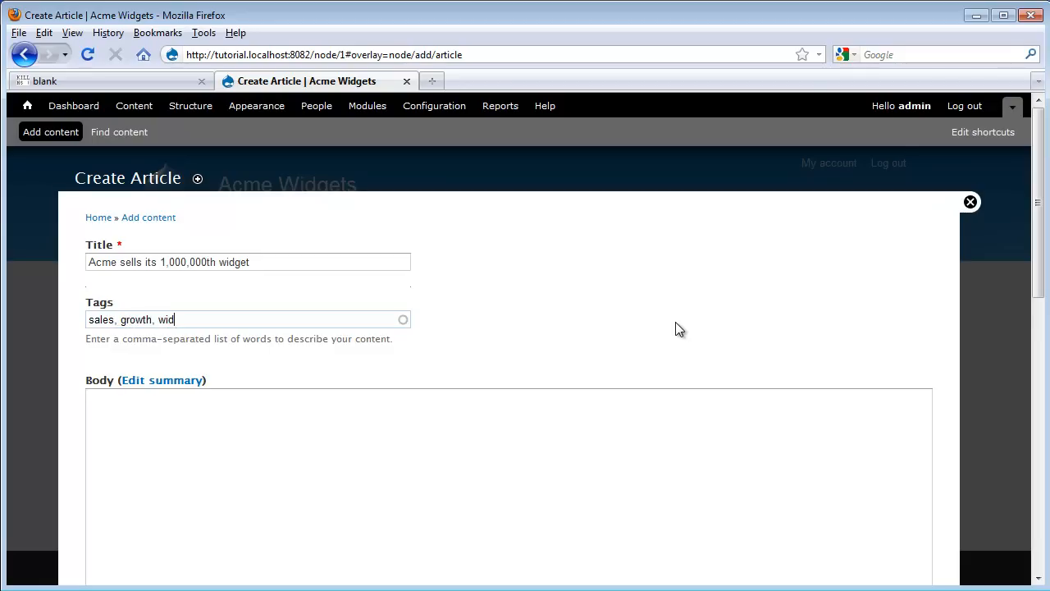
{"action": "type", "text": "gets"}
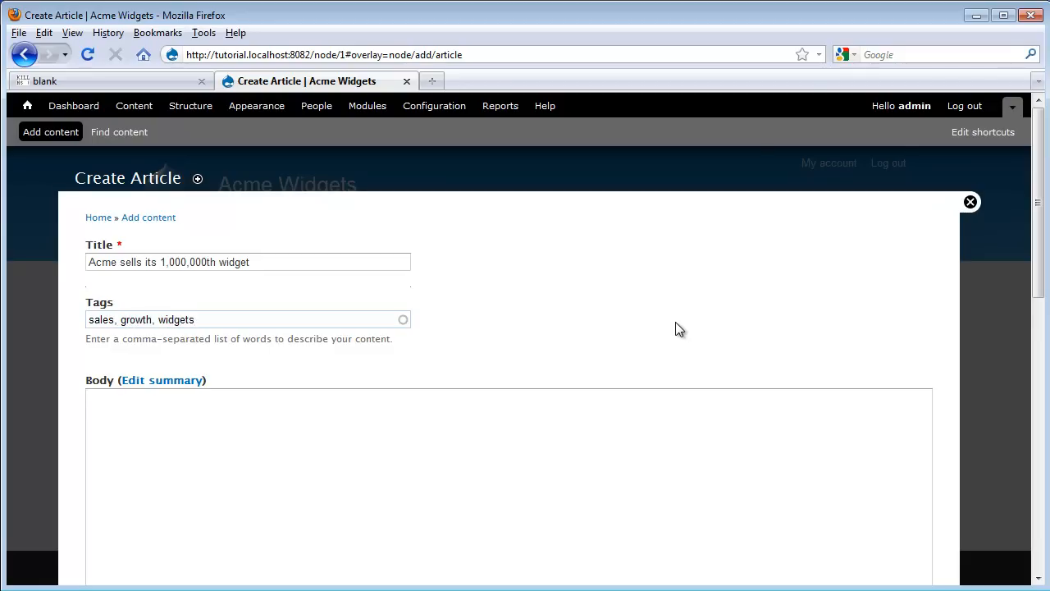
{"action": "right_click", "coordinate": [148, 435]}
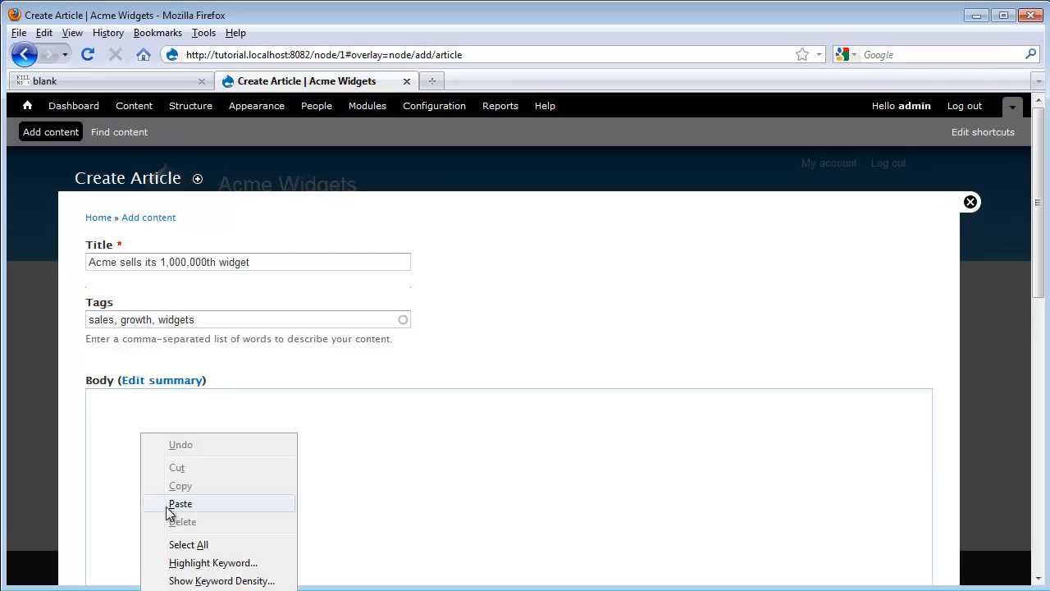
{"action": "left_click", "coordinate": [181, 502]}
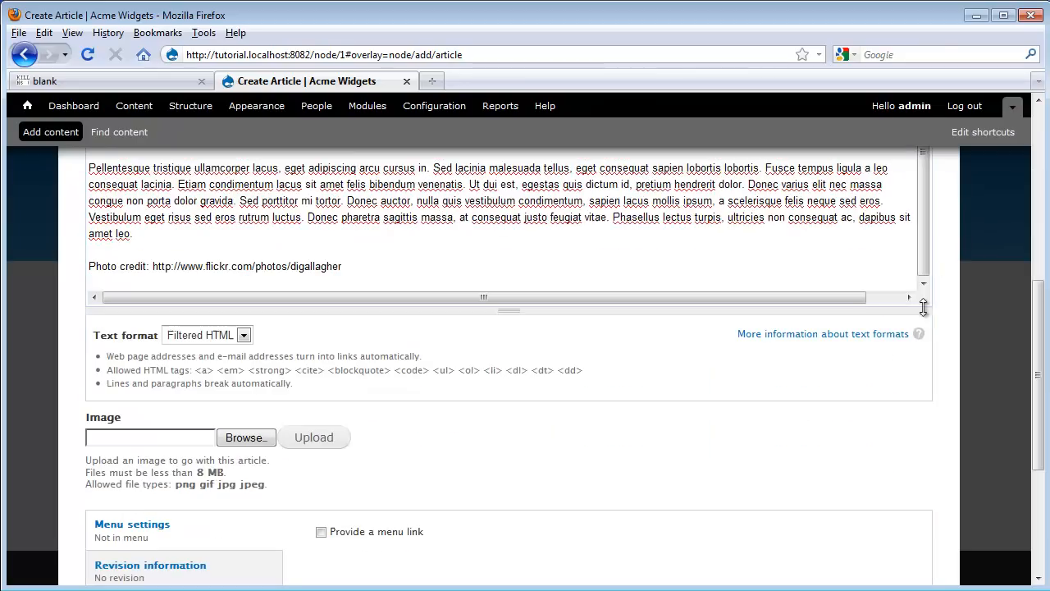
Attach and upload the image file sold sign.jpg to the article
{"action": "scroll", "scroll_direction": "down", "scroll_amount": 3}
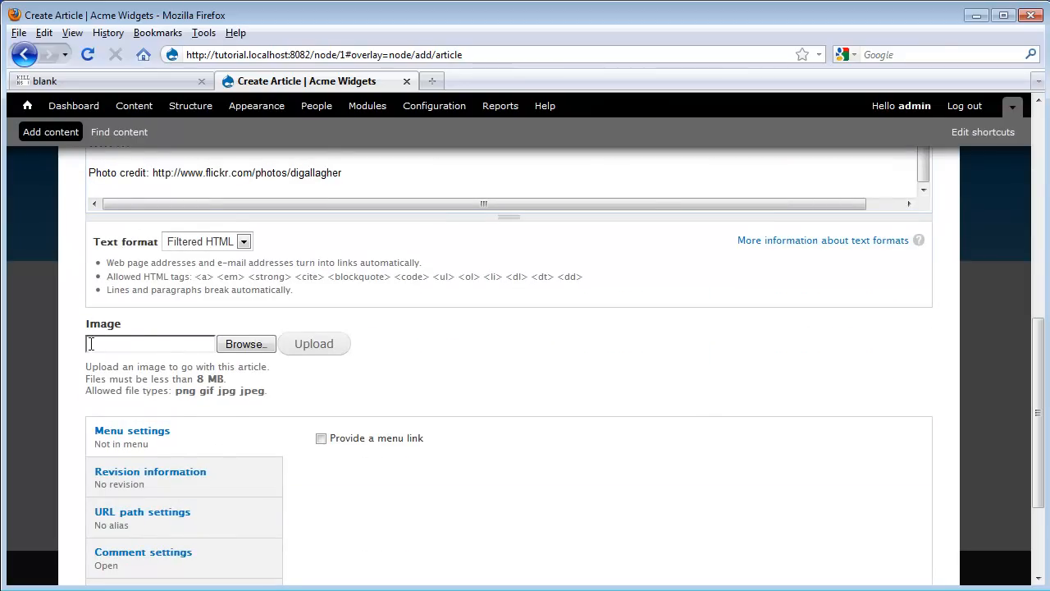
{"action": "left_click", "coordinate": [246, 345]}
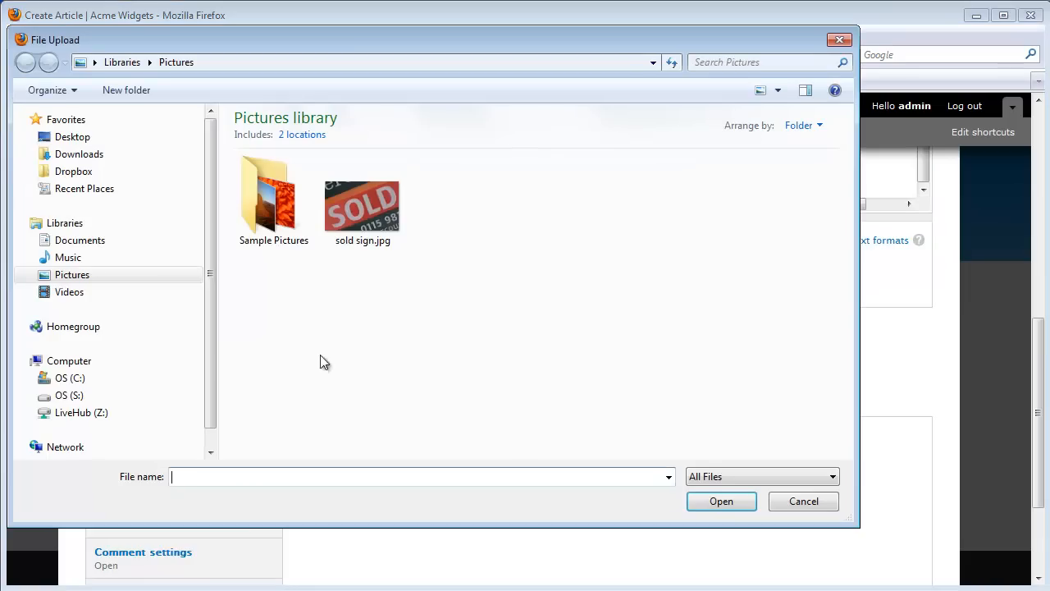
{"action": "left_click", "coordinate": [721, 502]}
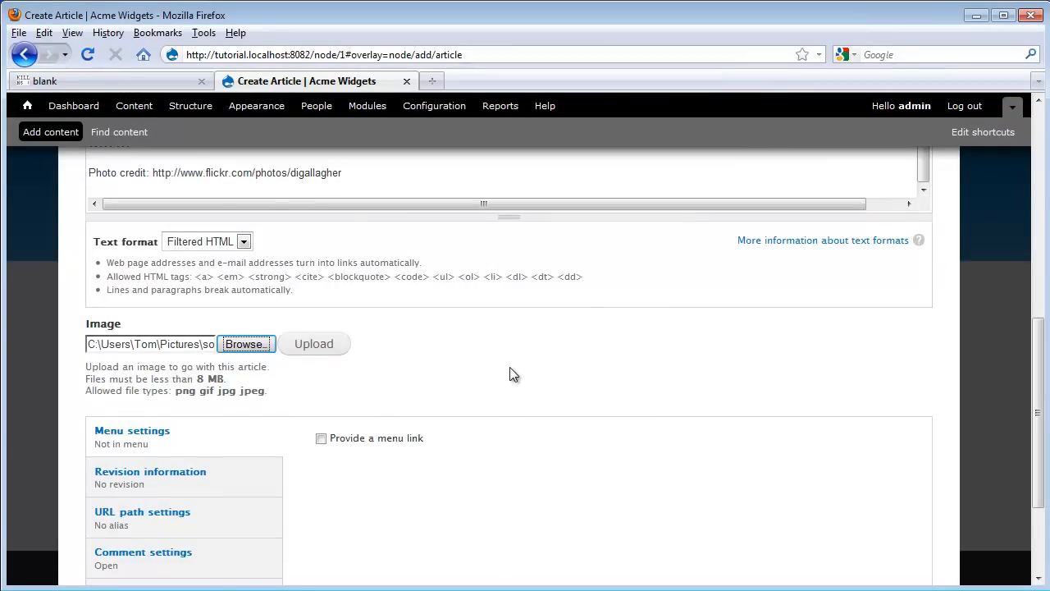
{"action": "left_click", "coordinate": [314, 343]}
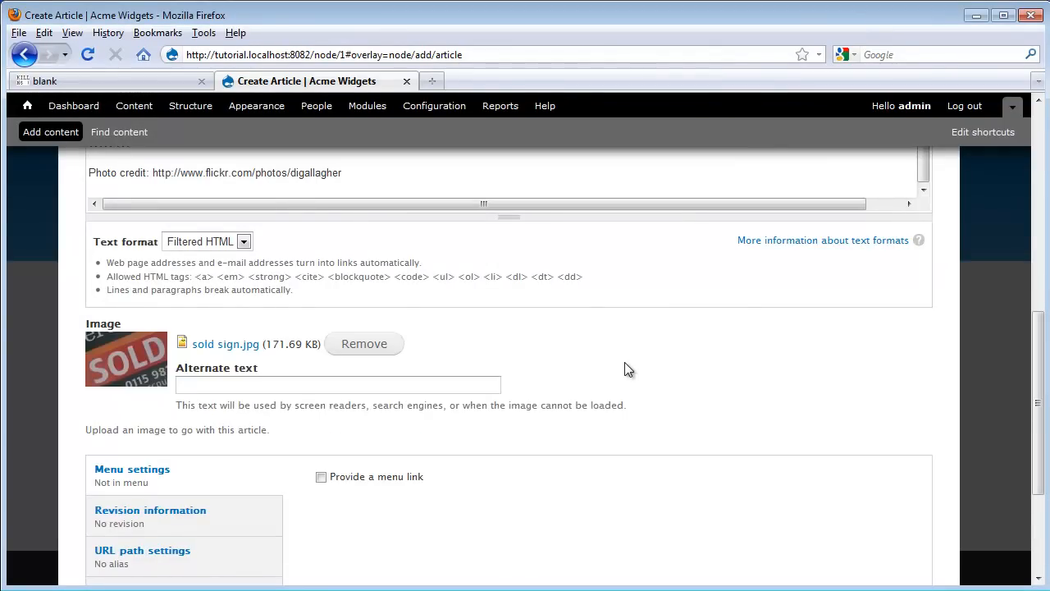
{"action": "mouse_move", "coordinate": [121, 384]}
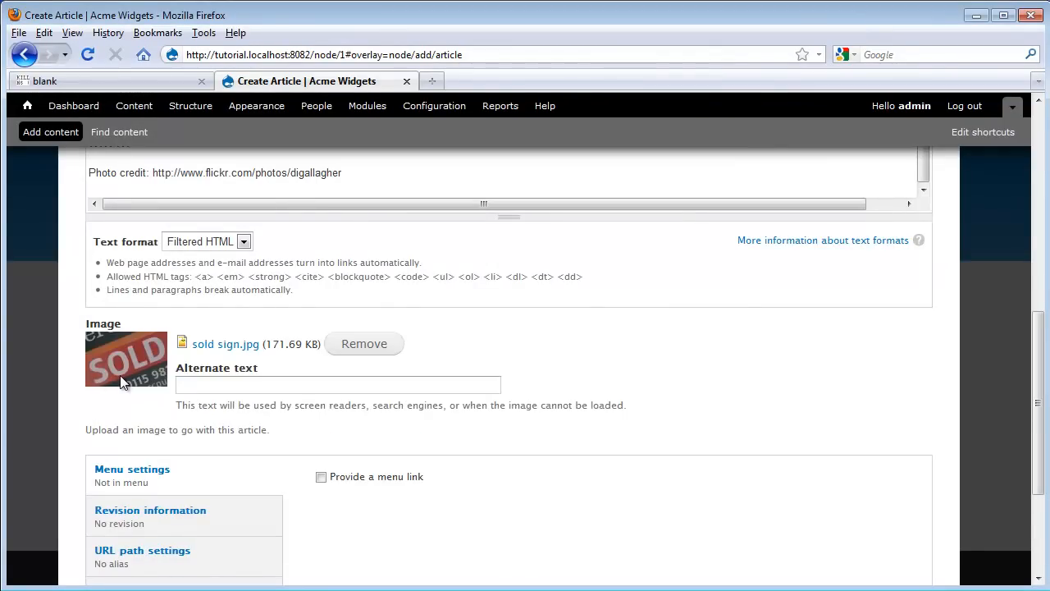
{"action": "mouse_move", "coordinate": [643, 443]}
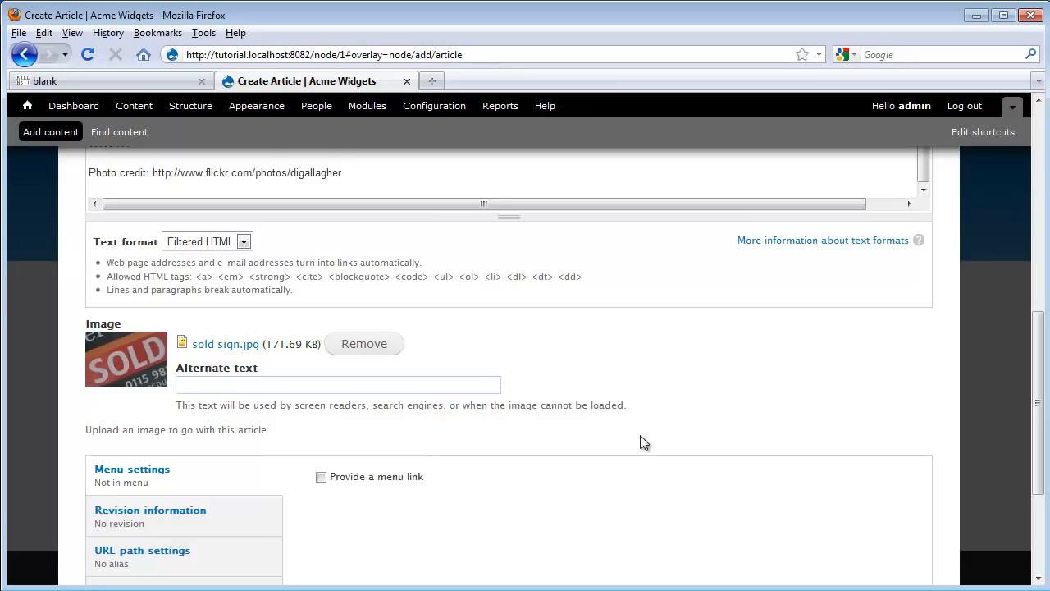
Give the image the alternative text 'Sold sign' and save the new article
{"action": "type", "text": "So"}
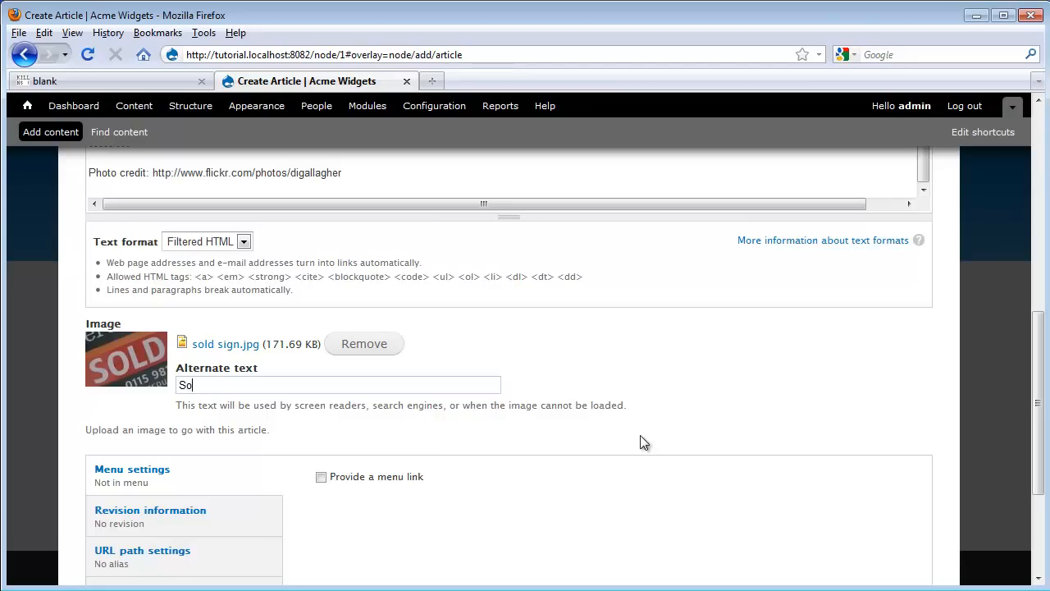
{"action": "type", "text": "ld sign"}
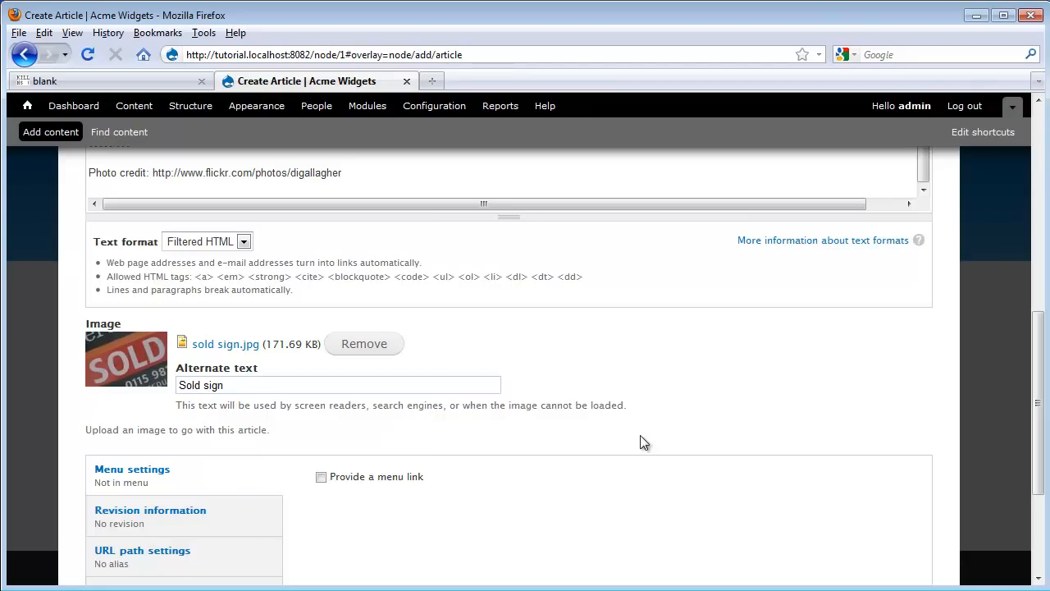
{"action": "scroll", "scroll_direction": "down", "scroll_amount": 3}
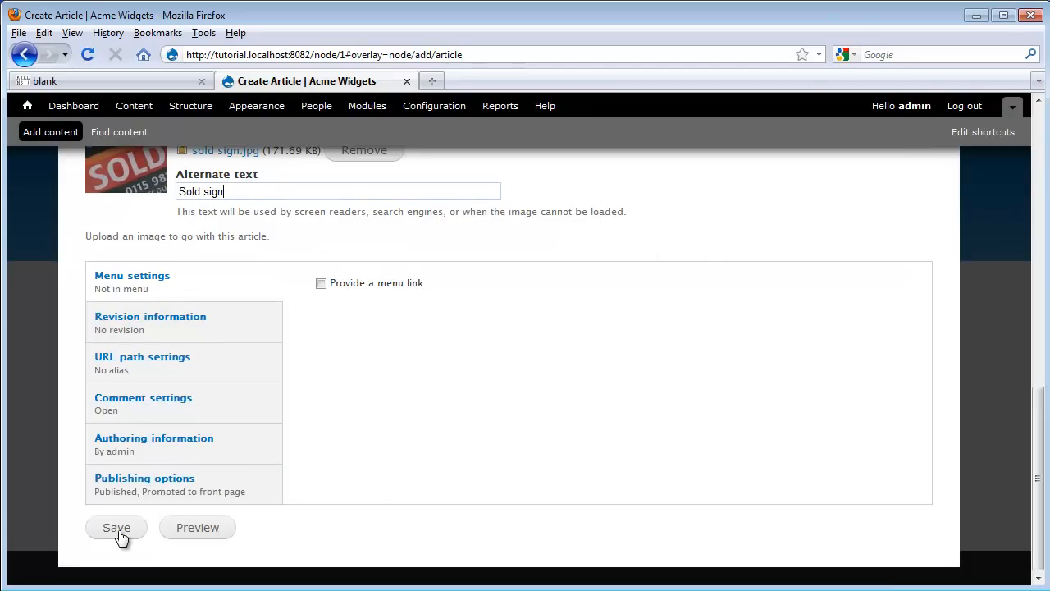
{"action": "left_click", "coordinate": [115, 528]}
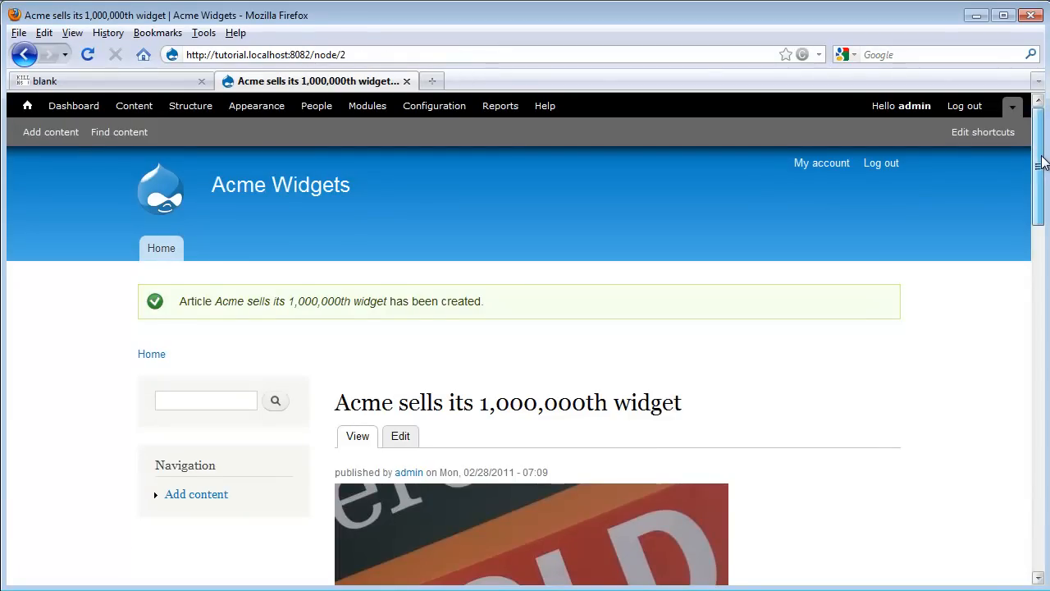
Review the published widget article's SOLD photo, body, photo credit and tags down the page
{"action": "scroll", "scroll_direction": "down", "scroll_amount": 3}
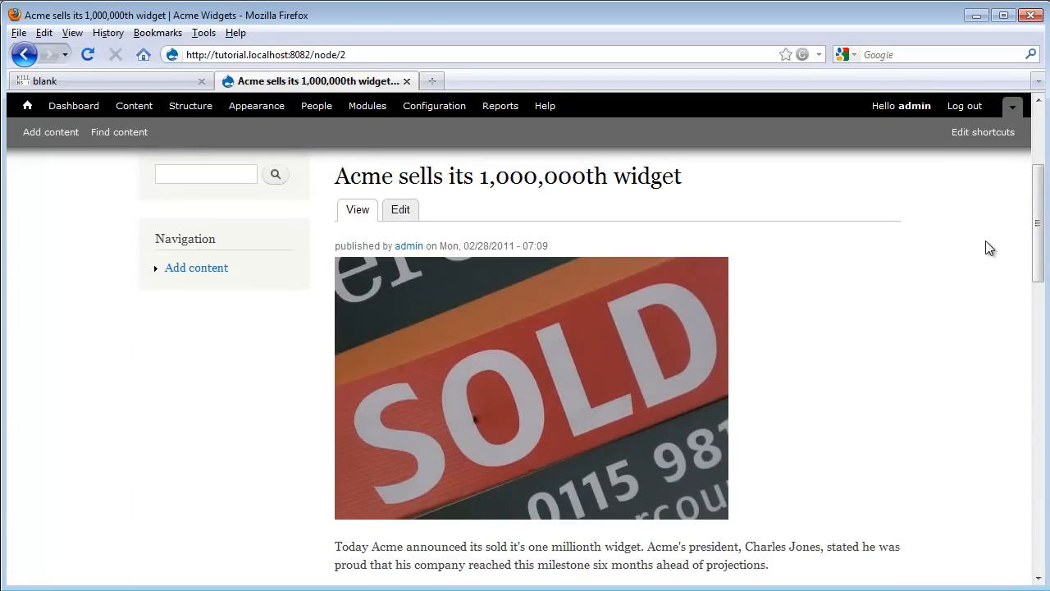
{"action": "mouse_move", "coordinate": [892, 223]}
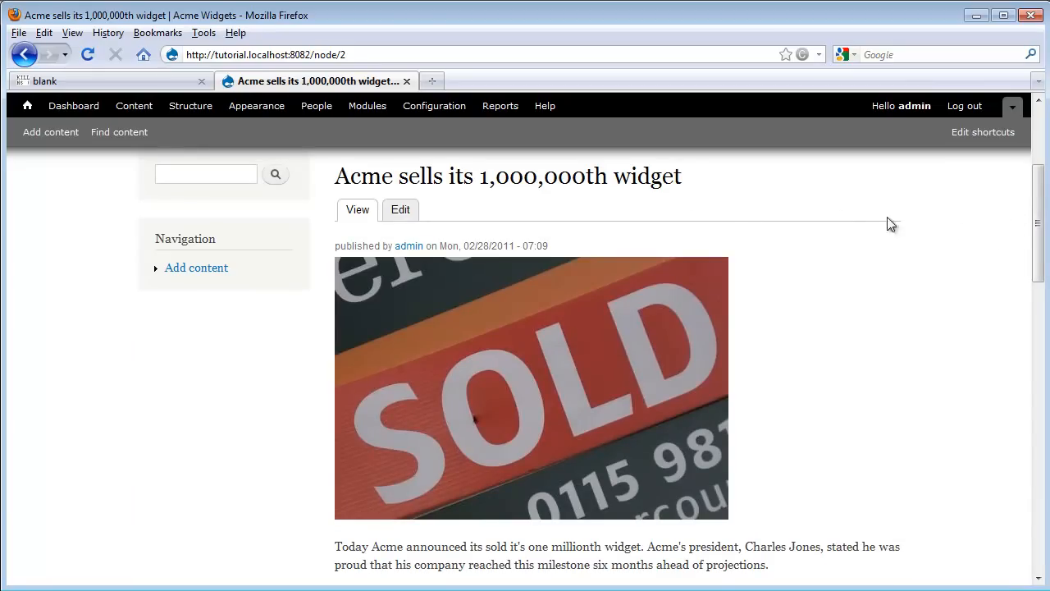
{"action": "scroll", "scroll_direction": "down", "scroll_amount": 3}
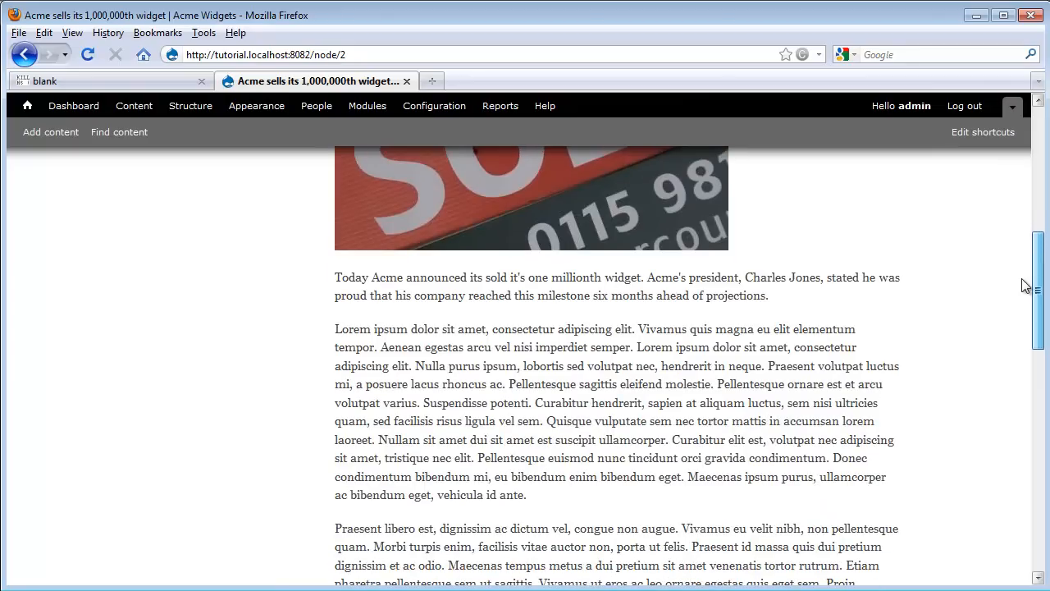
{"action": "scroll", "scroll_direction": "up", "scroll_amount": 3}
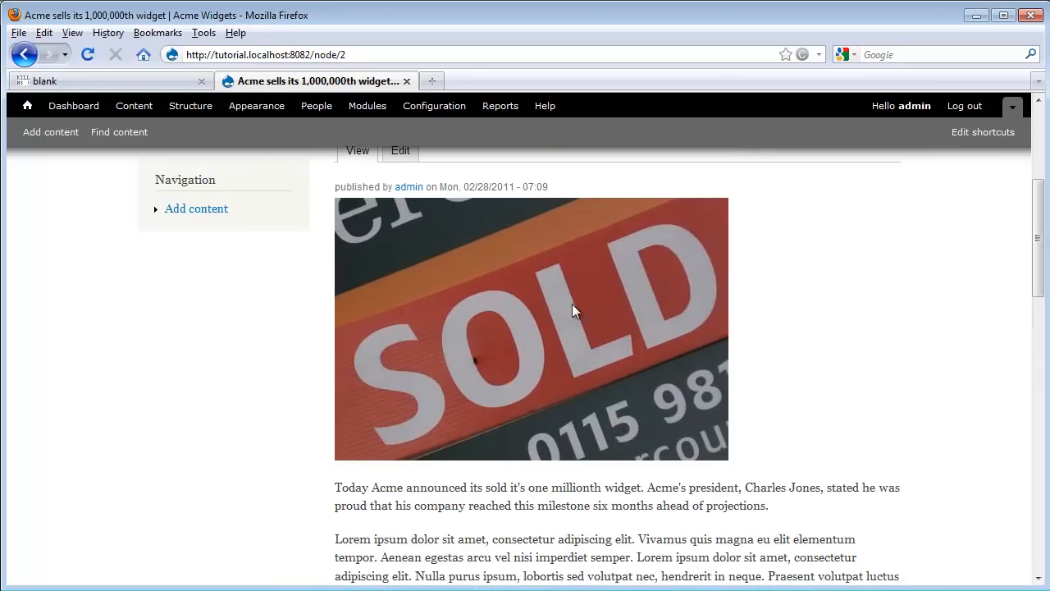
{"action": "scroll", "scroll_direction": "down", "scroll_amount": 3}
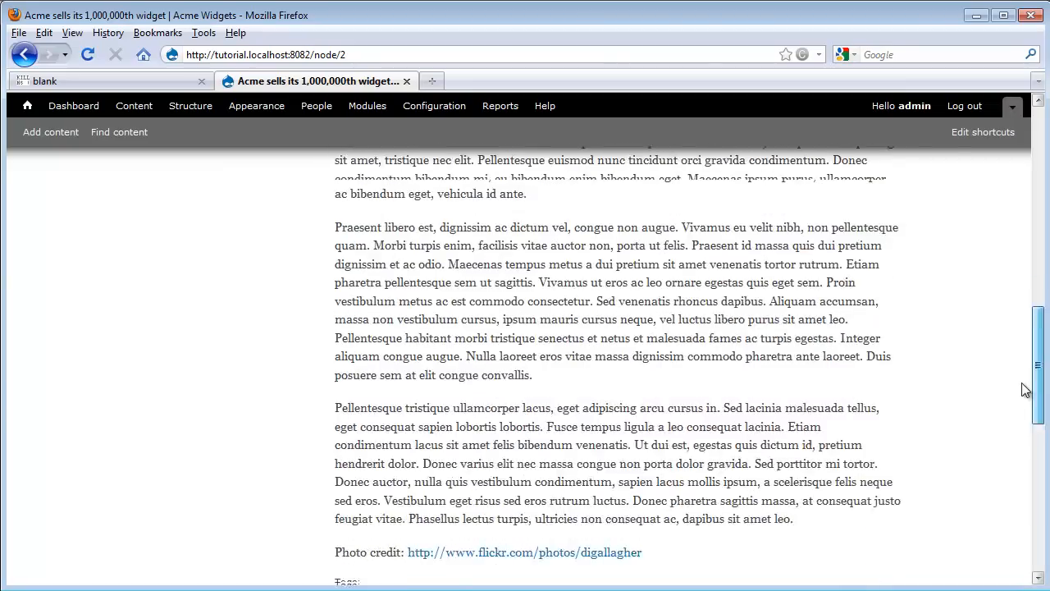
{"action": "scroll", "scroll_direction": "down", "scroll_amount": 3}
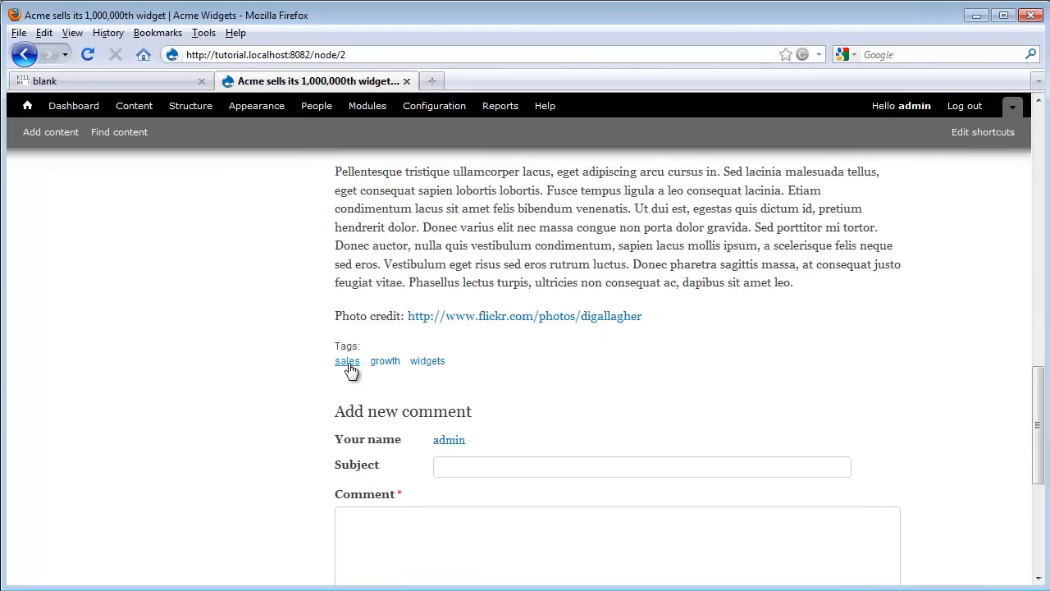
{"action": "mouse_move", "coordinate": [640, 394]}
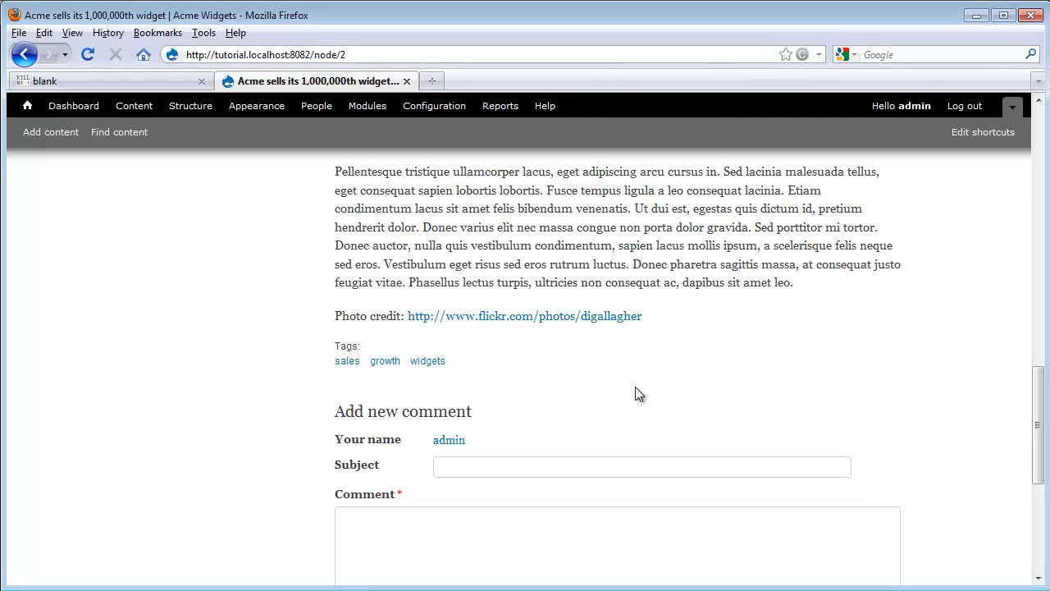
{"action": "scroll", "scroll_direction": "down", "scroll_amount": 3}
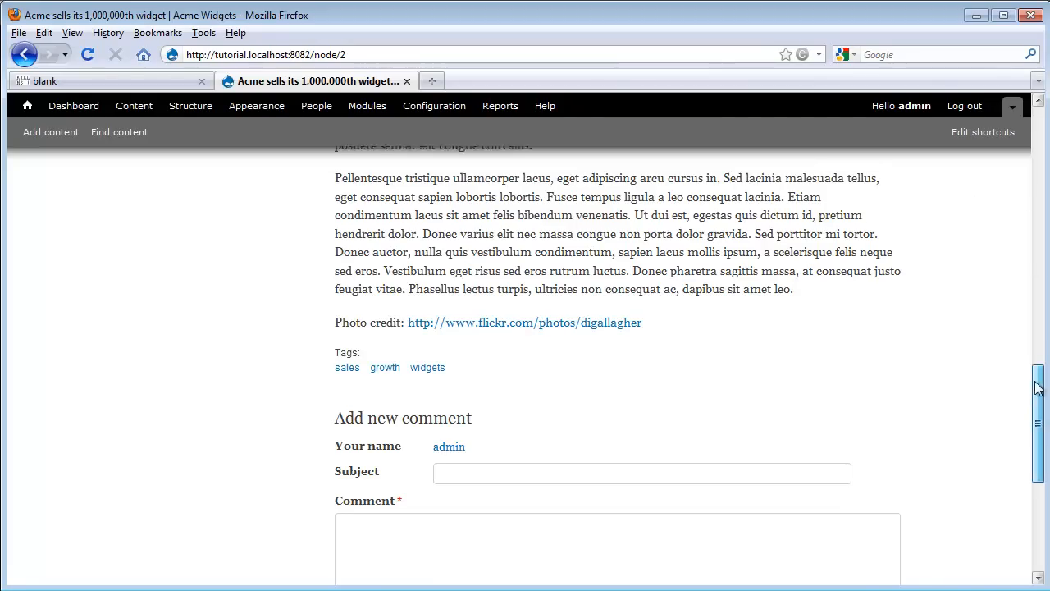
{"action": "scroll", "scroll_direction": "up", "scroll_amount": 3}
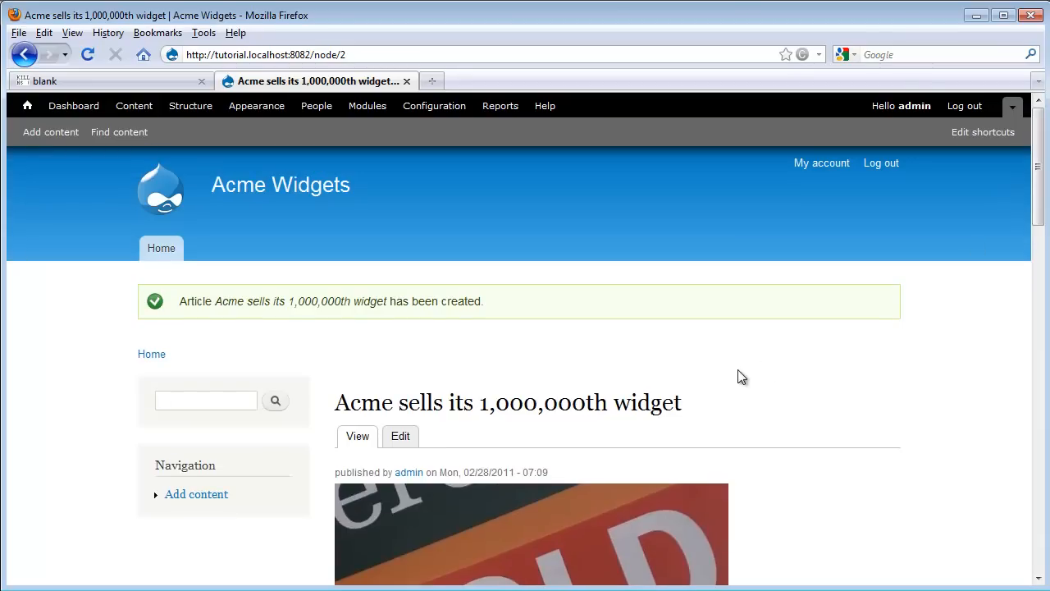
{"action": "left_click", "coordinate": [400, 437]}
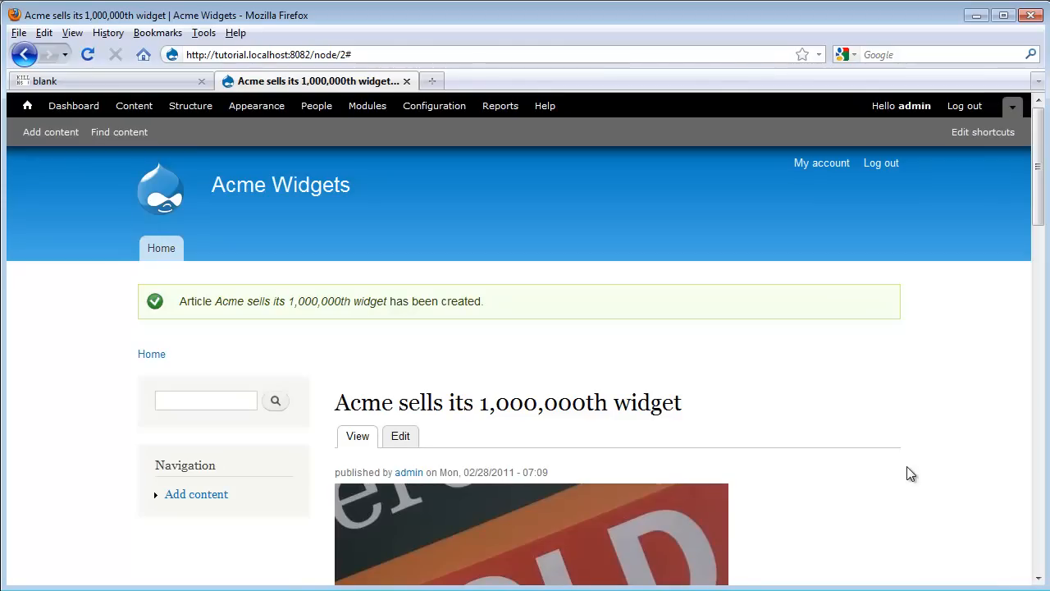
{"action": "mouse_move", "coordinate": [118, 131]}
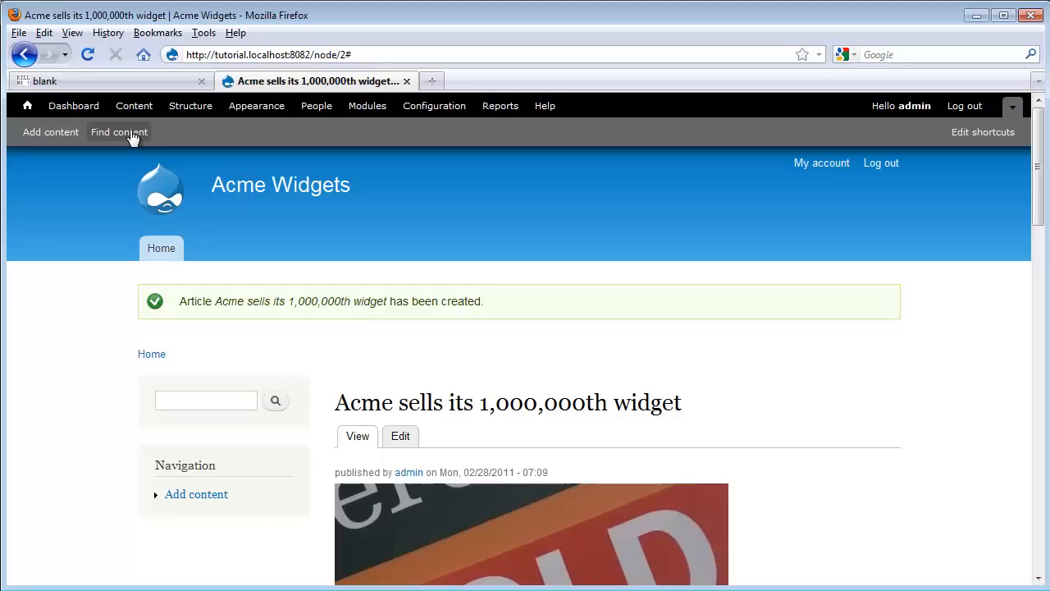
{"action": "mouse_move", "coordinate": [134, 105]}
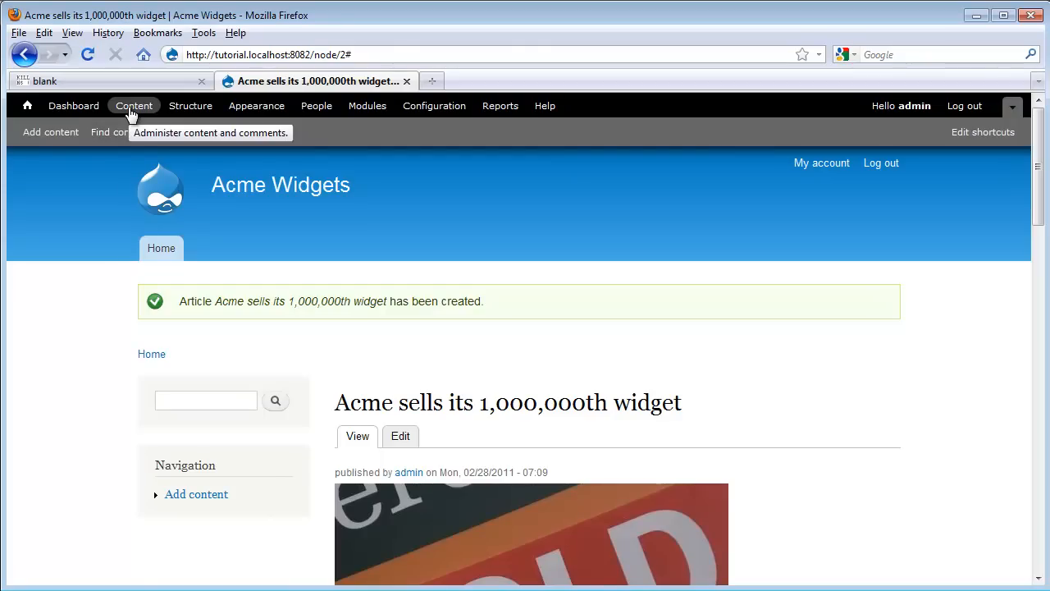
Show the Content administration list with the widget article and About us page
{"action": "left_click", "coordinate": [134, 105]}
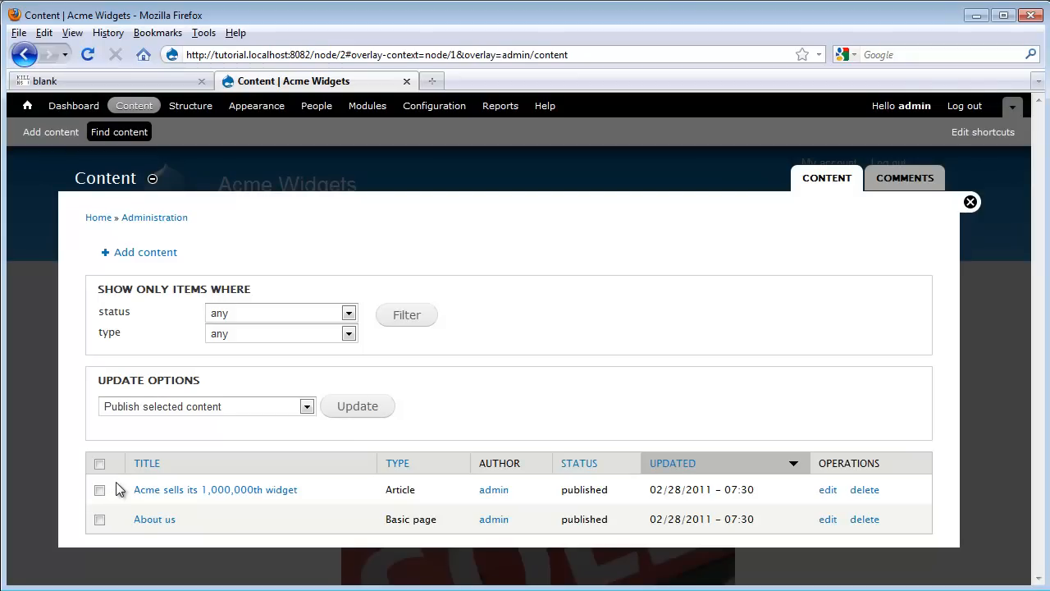
{"action": "mouse_move", "coordinate": [123, 491]}
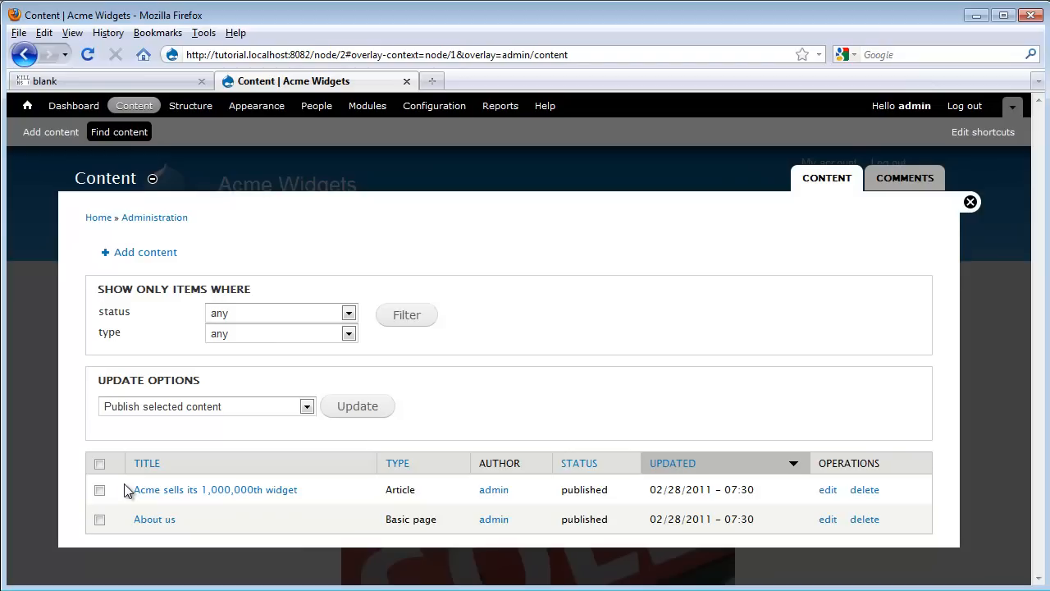
Bulk-unpublish then republish the widget article and About us page from the content list
{"action": "left_click", "coordinate": [98, 489]}
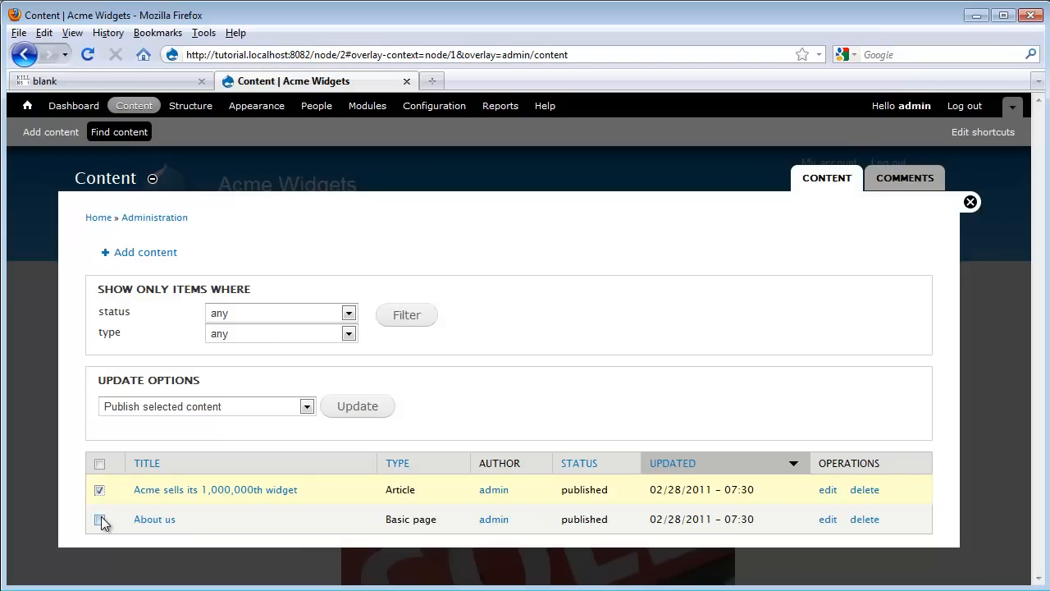
{"action": "left_click", "coordinate": [305, 407]}
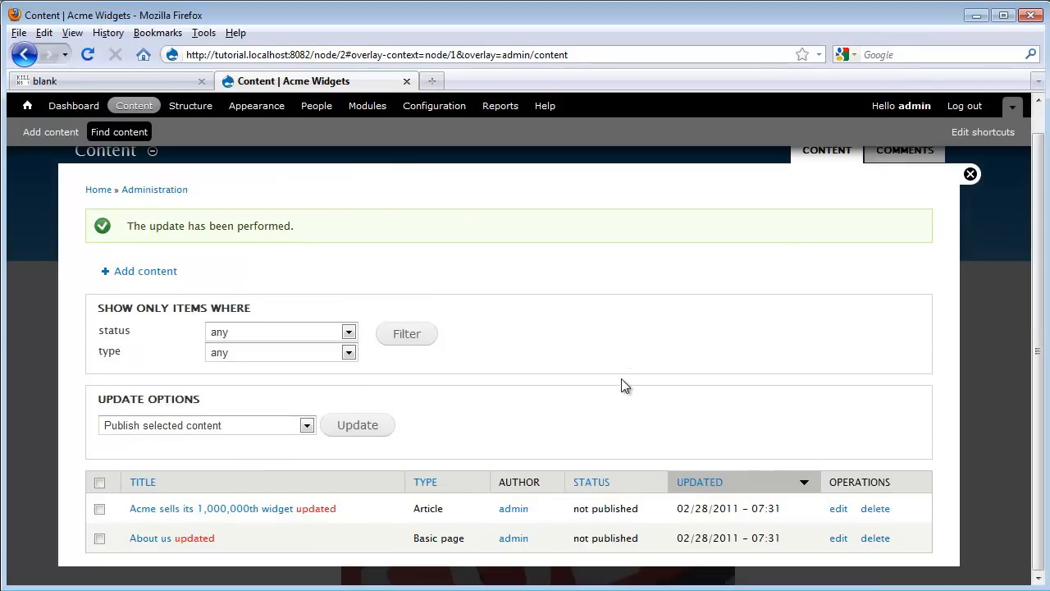
{"action": "mouse_move", "coordinate": [647, 525]}
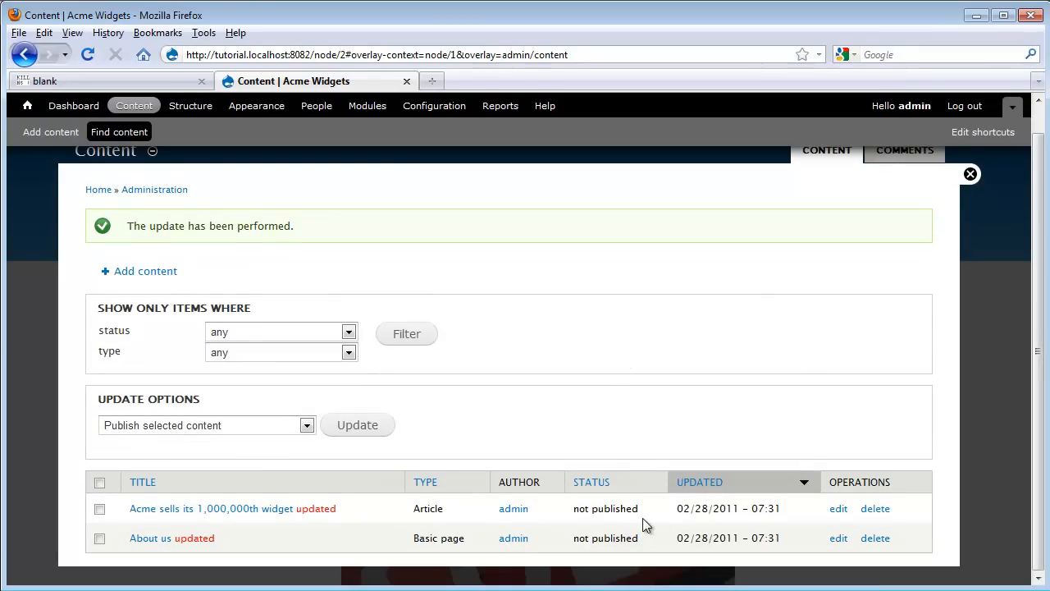
{"action": "left_click", "coordinate": [98, 482]}
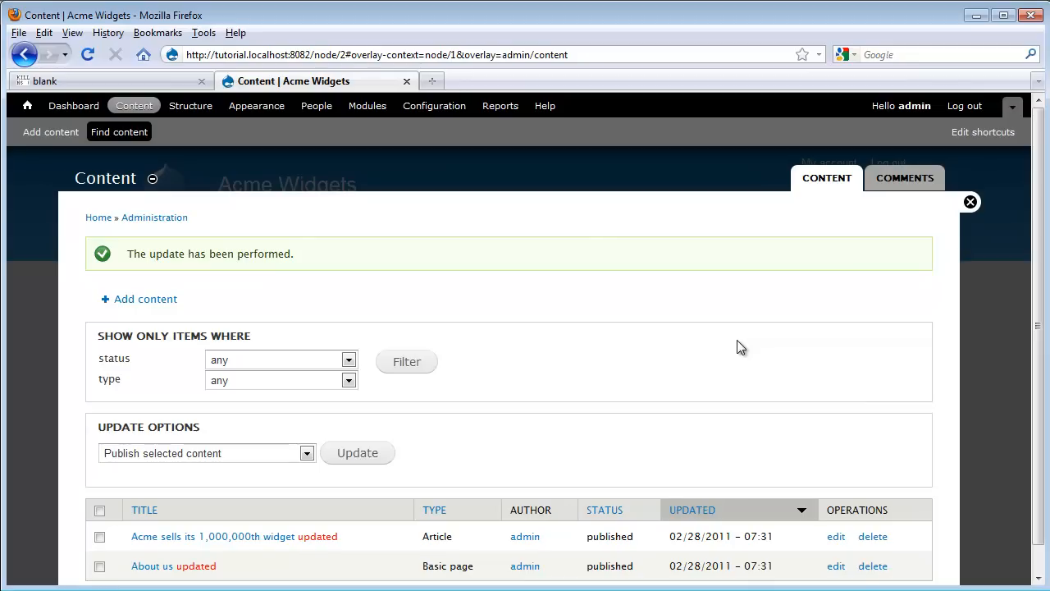
{"action": "mouse_move", "coordinate": [446, 410]}
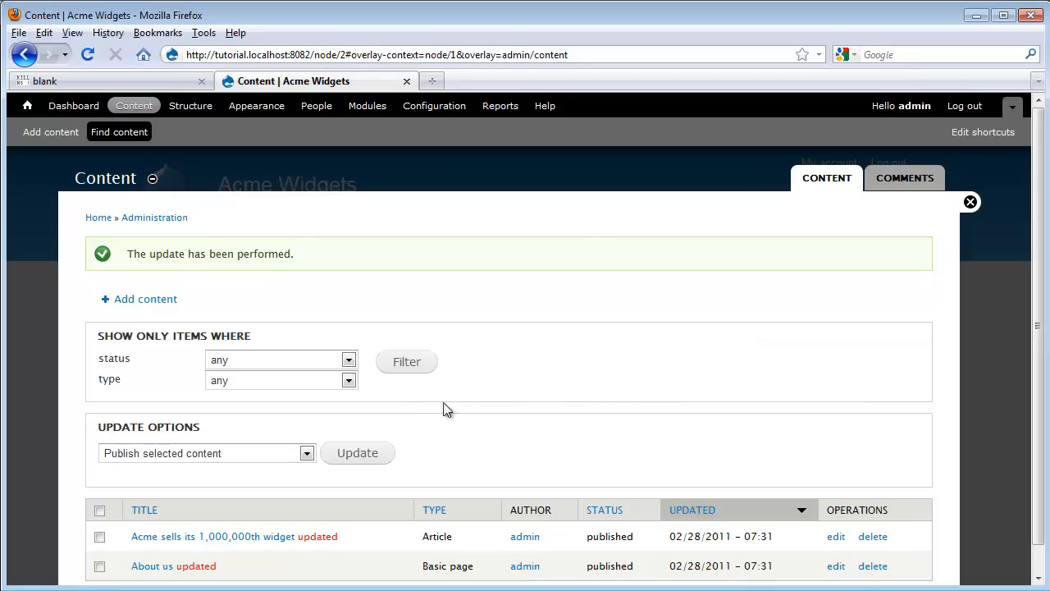
{"action": "mouse_move", "coordinate": [397, 412]}
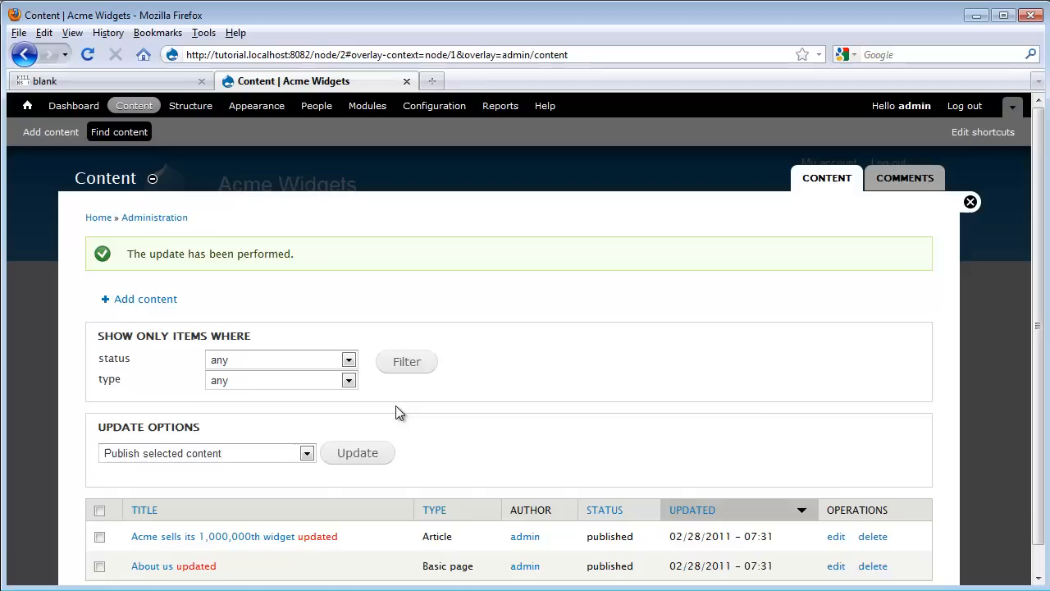
{"action": "mouse_move", "coordinate": [206, 392]}
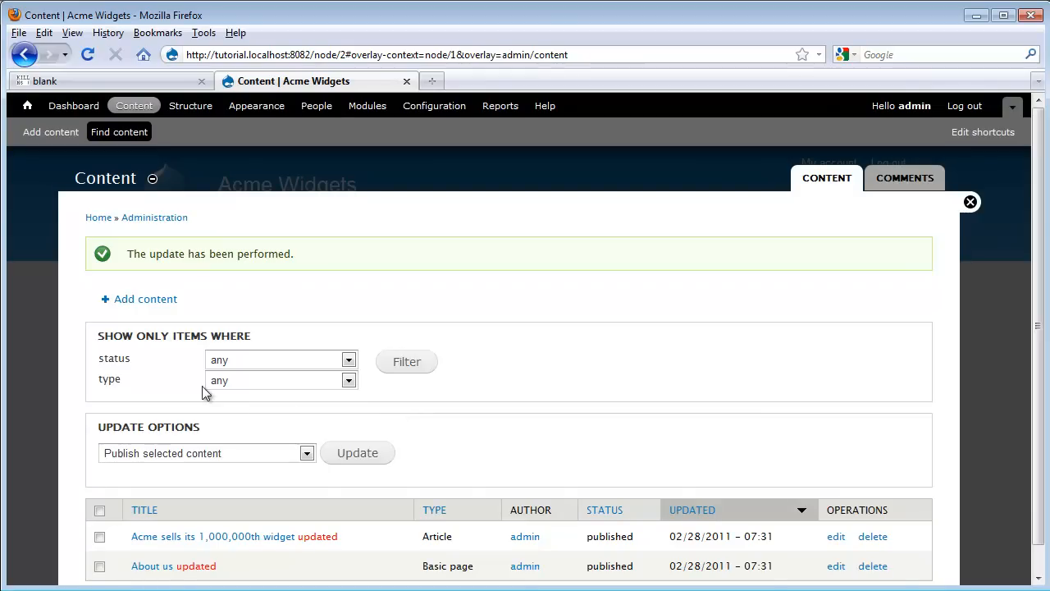
{"action": "mouse_move", "coordinate": [539, 328]}
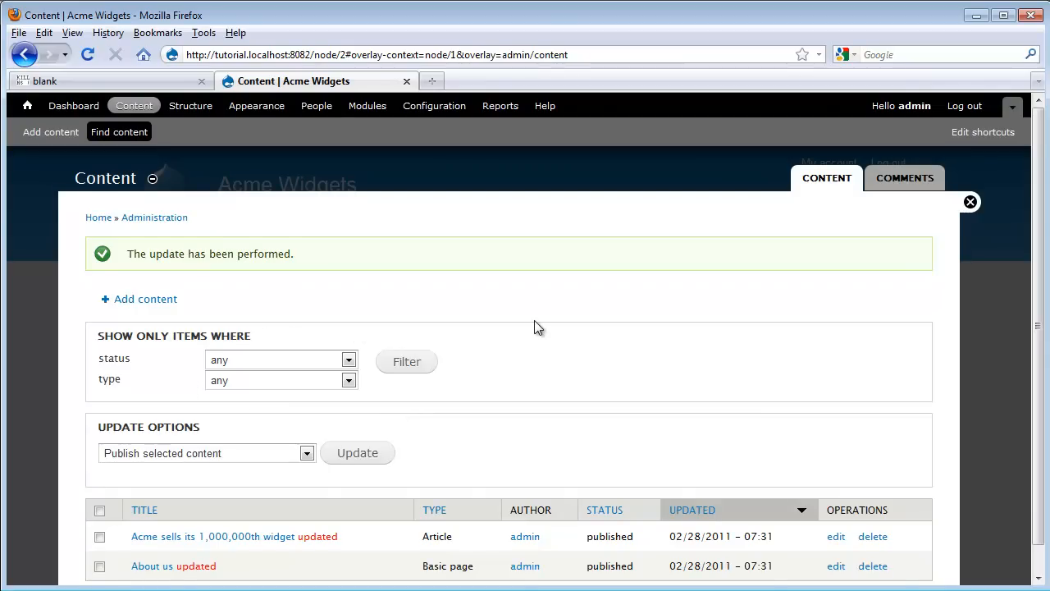
Reopen the About us page from the content list and bring up its edit form
{"action": "scroll", "scroll_direction": "down", "scroll_amount": 3}
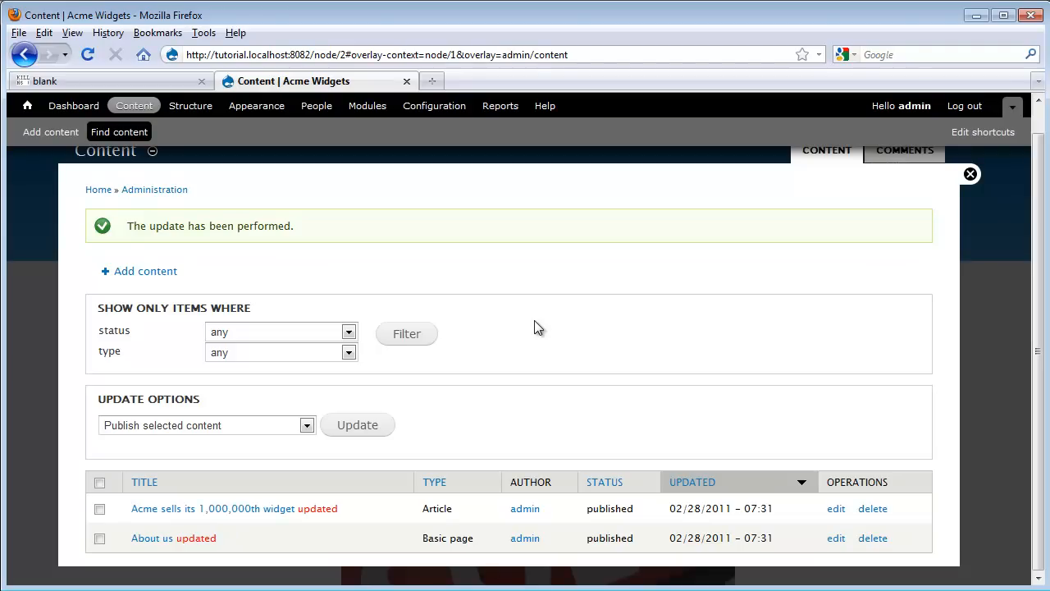
{"action": "mouse_move", "coordinate": [230, 512]}
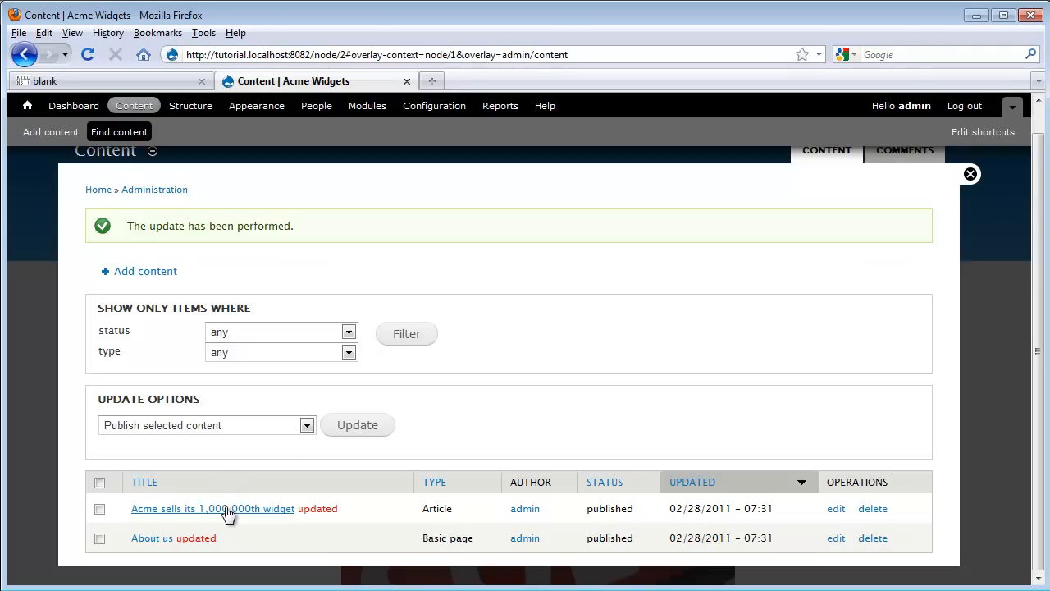
{"action": "mouse_move", "coordinate": [857, 515]}
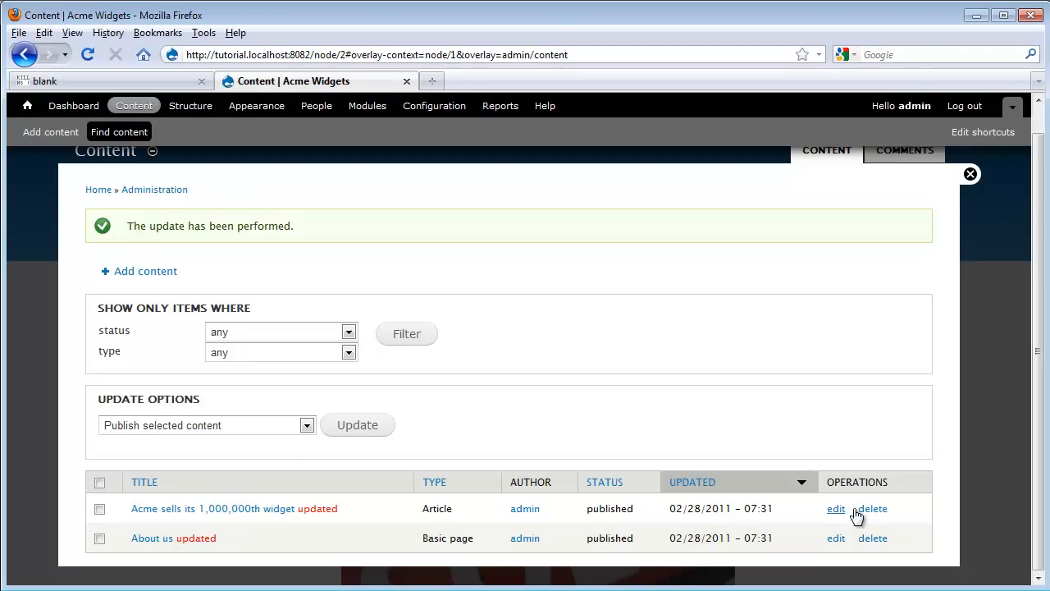
{"action": "mouse_move", "coordinate": [836, 510]}
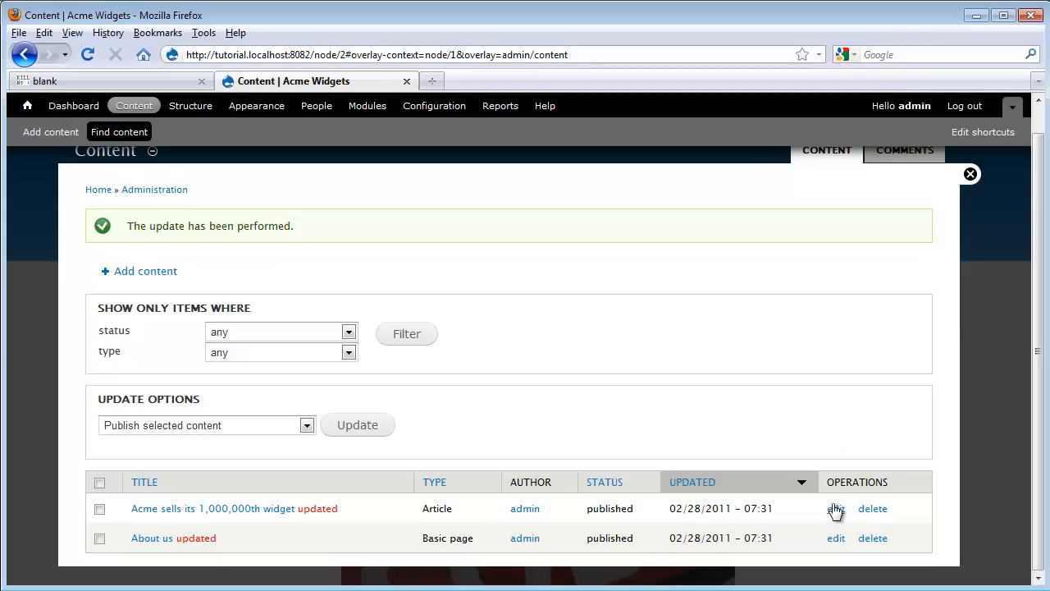
{"action": "mouse_move", "coordinate": [151, 542]}
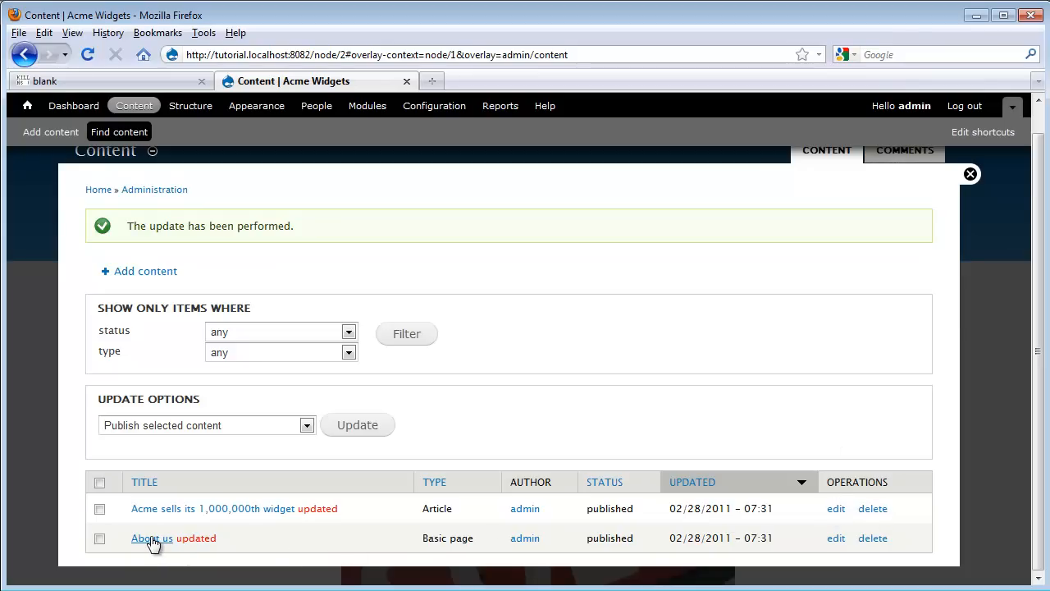
{"action": "left_click", "coordinate": [151, 539]}
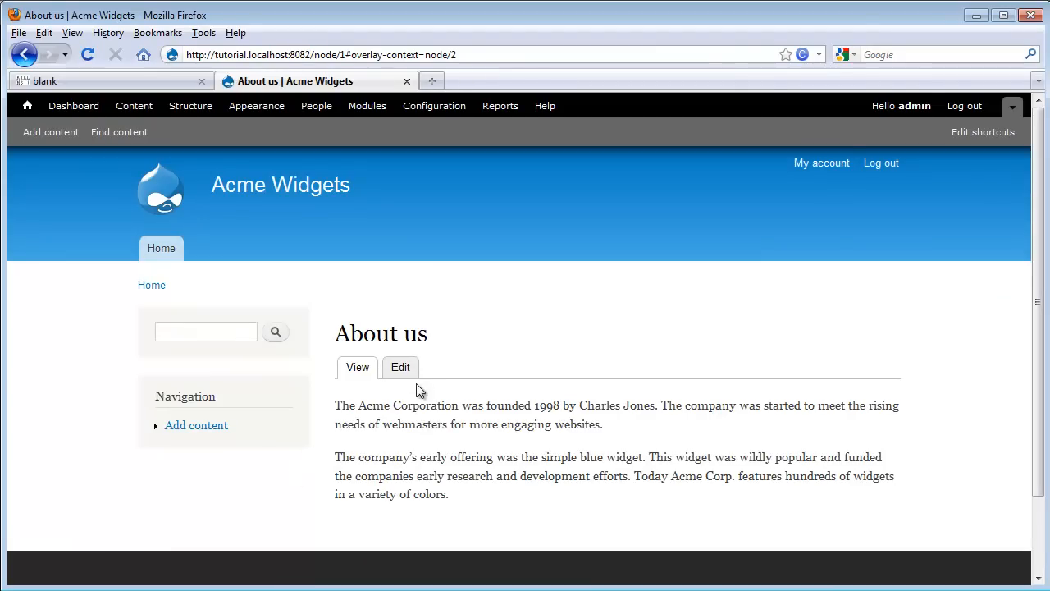
{"action": "left_click", "coordinate": [401, 367]}
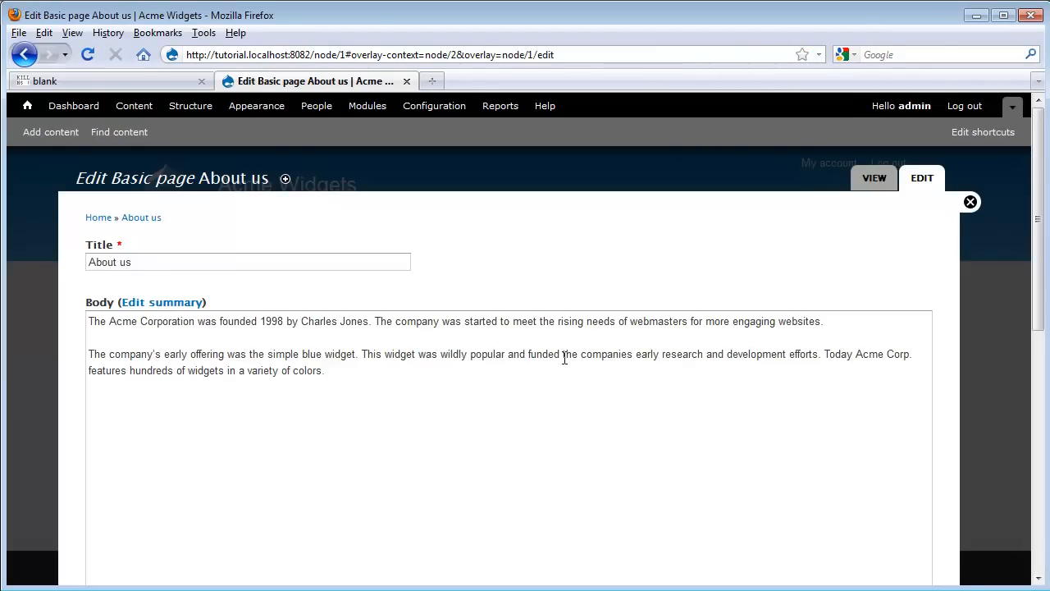